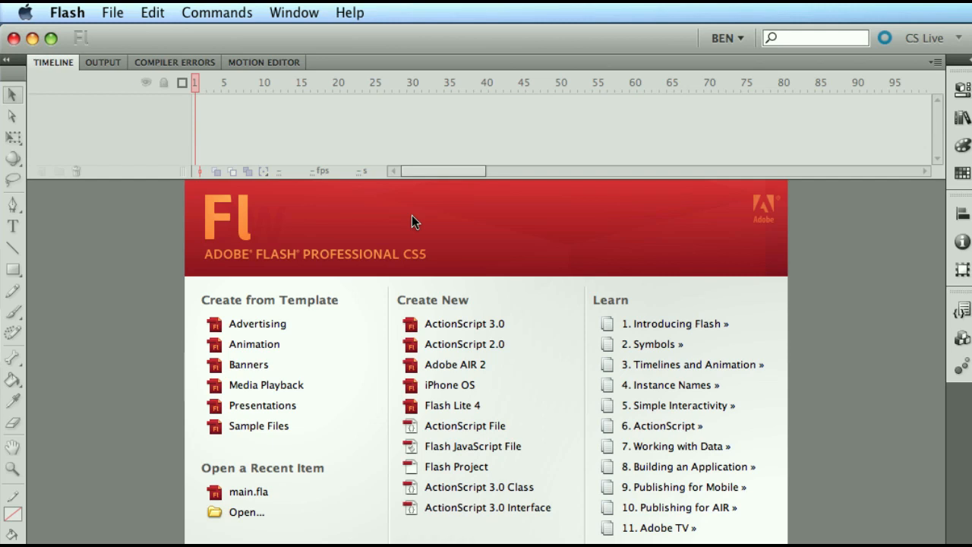
mouse_move(415, 228)
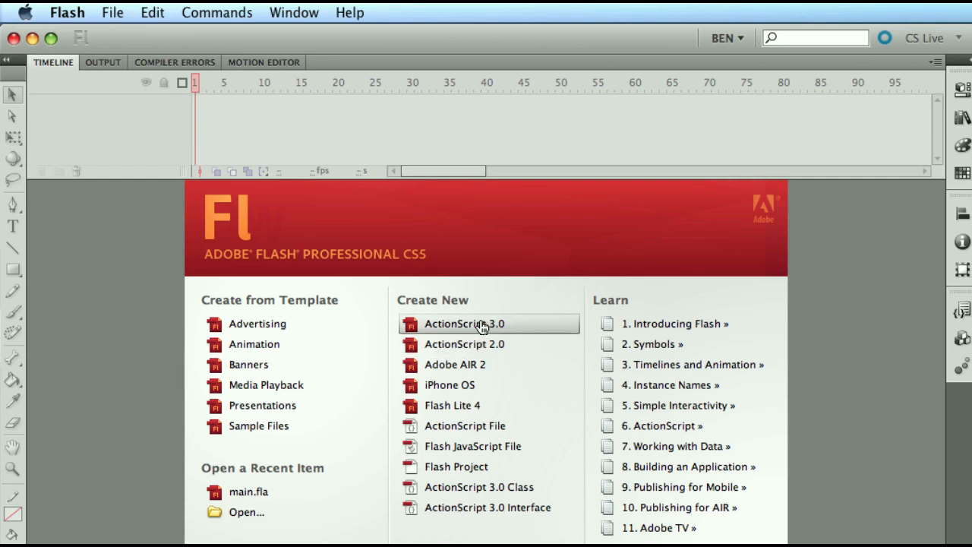
- Create a new ActionScript 3.0 document, then open and dismiss the Window menu
left_click(464, 323)
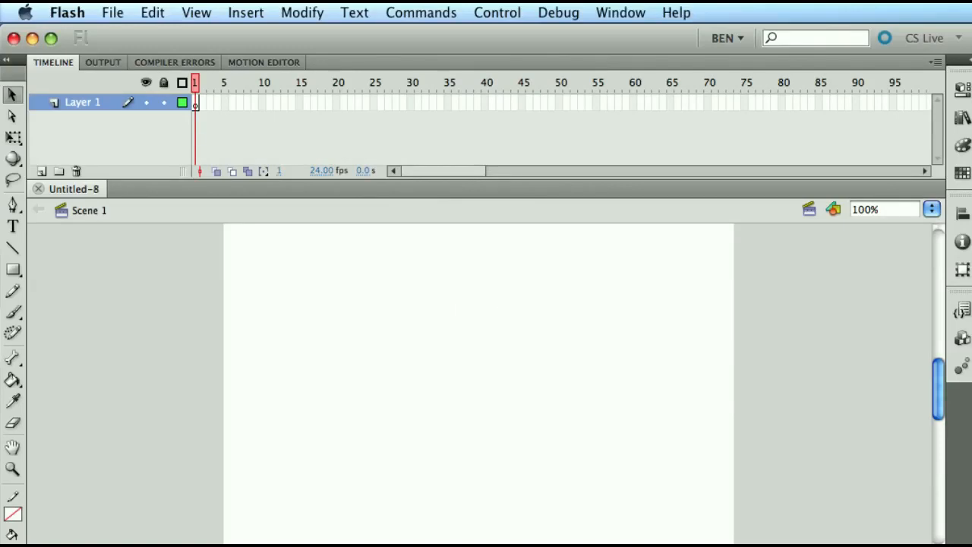
mouse_move(361, 121)
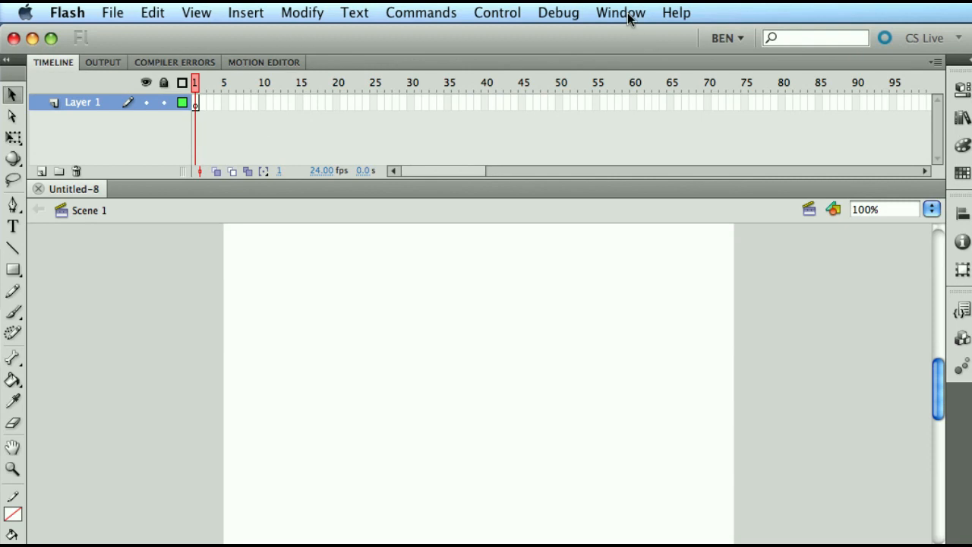
left_click(621, 12)
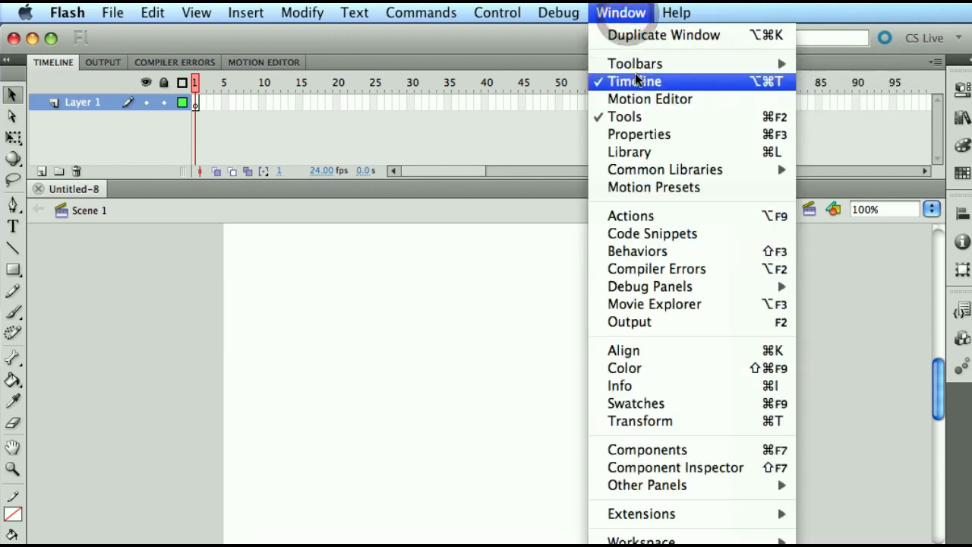
left_click(634, 81)
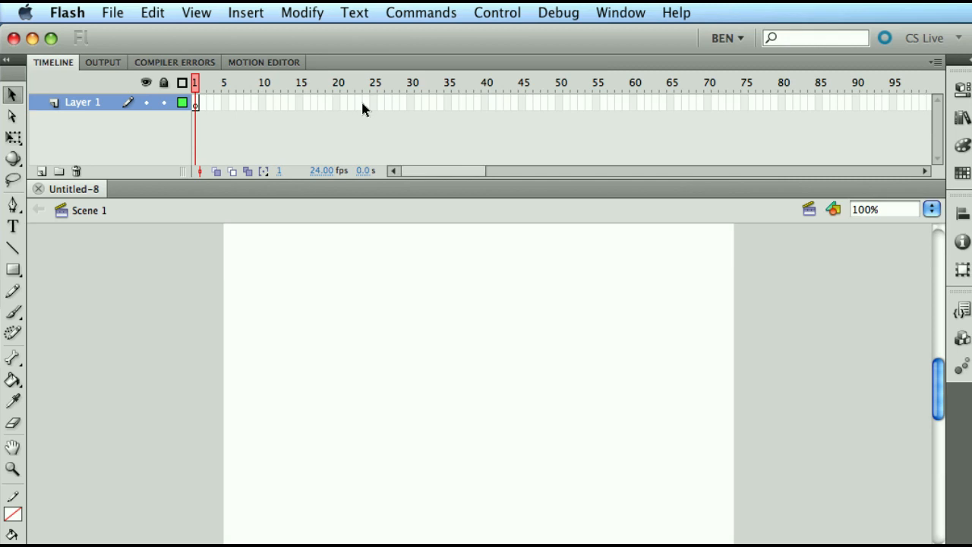
mouse_move(339, 136)
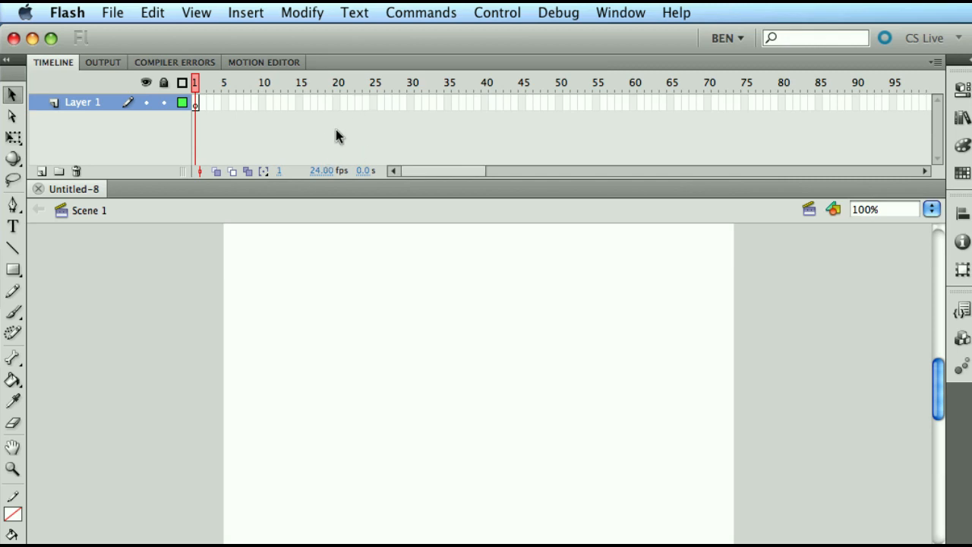
mouse_move(343, 125)
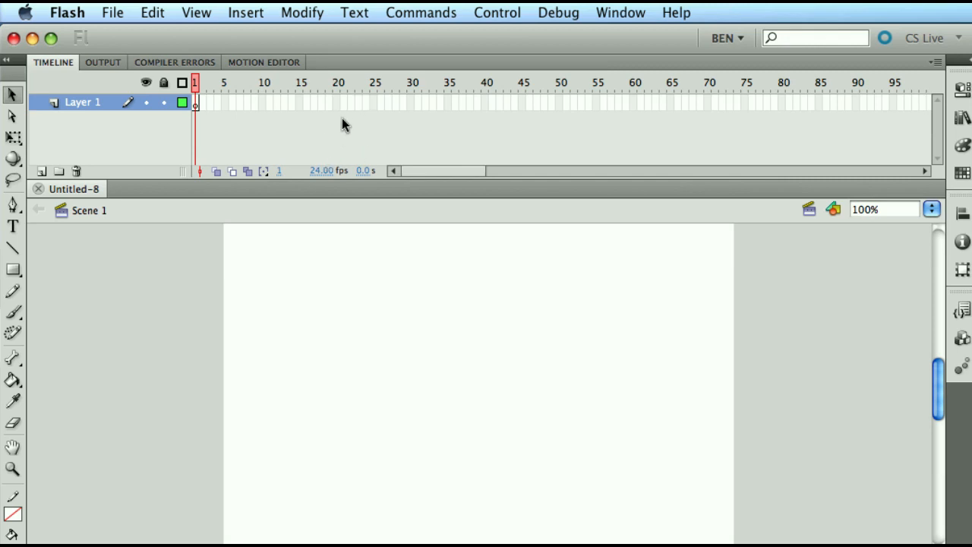
mouse_move(337, 153)
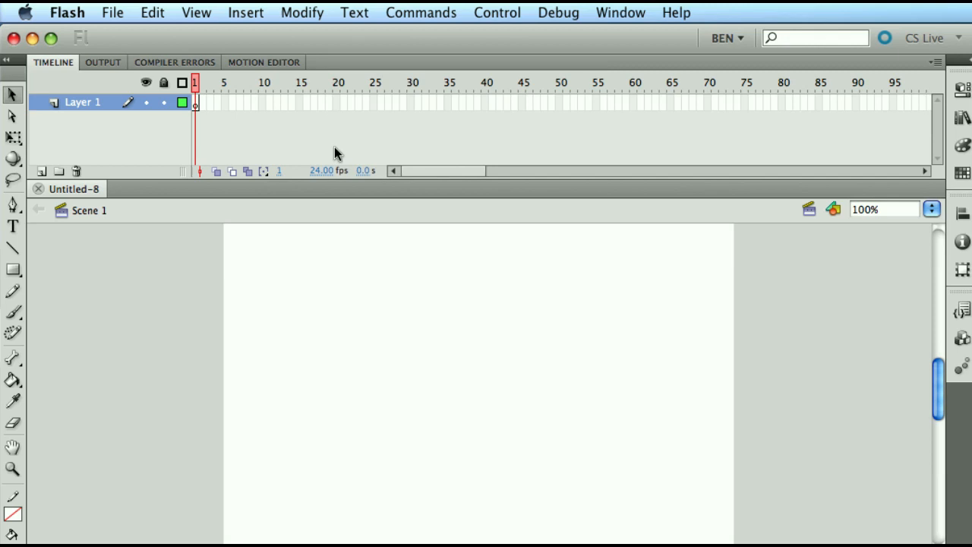
mouse_move(350, 245)
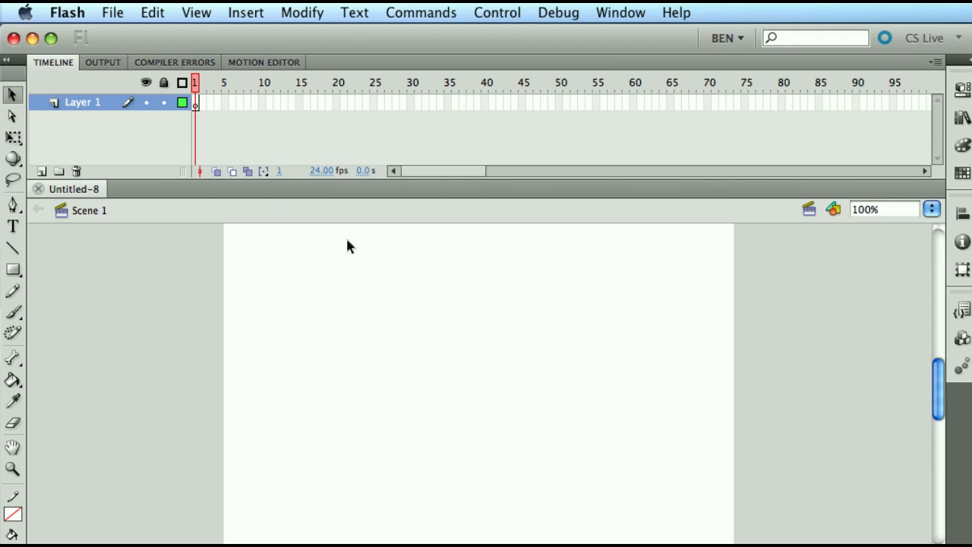
mouse_move(359, 377)
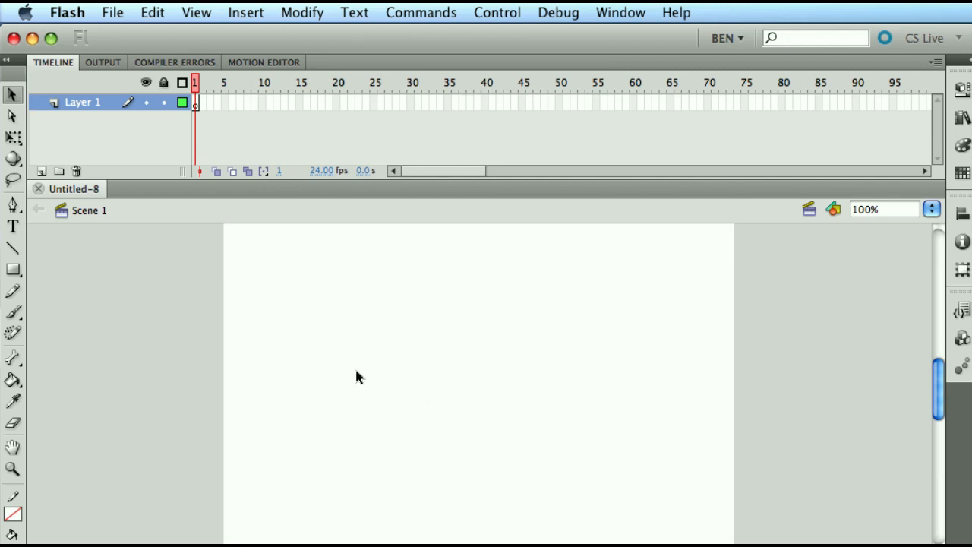
mouse_move(291, 203)
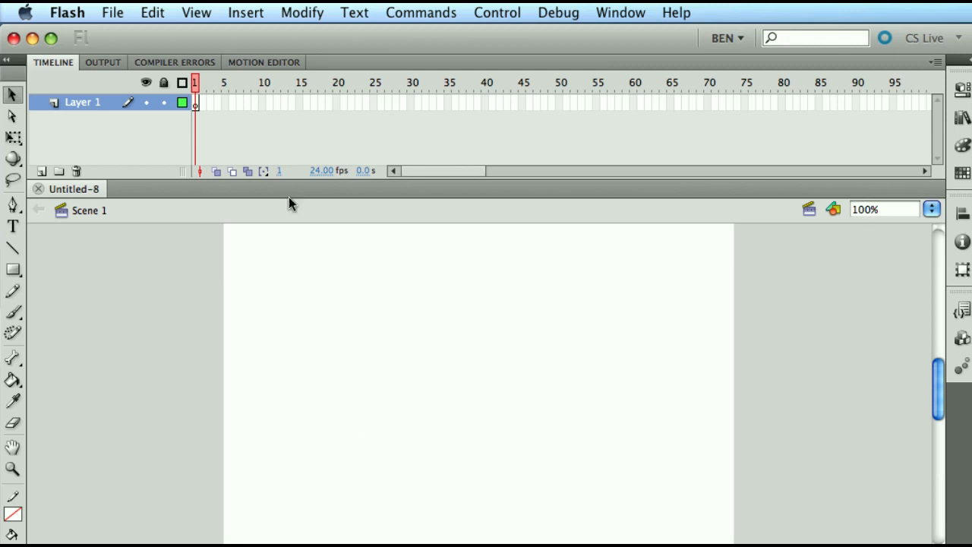
mouse_move(311, 168)
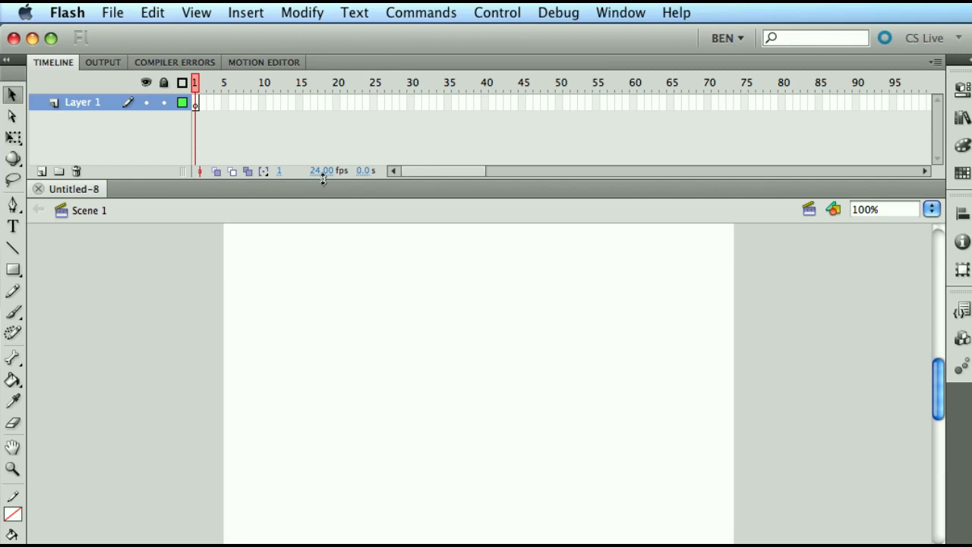
mouse_move(348, 186)
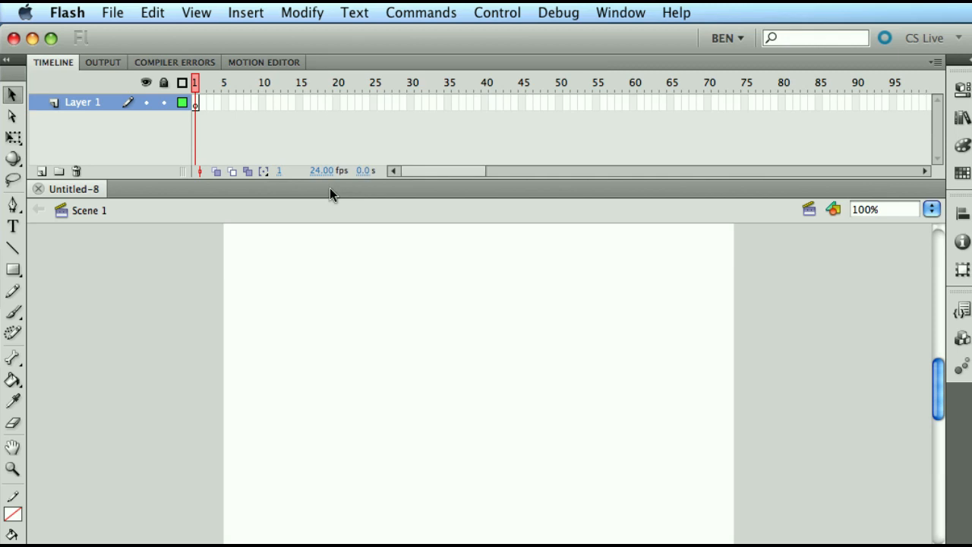
mouse_move(333, 142)
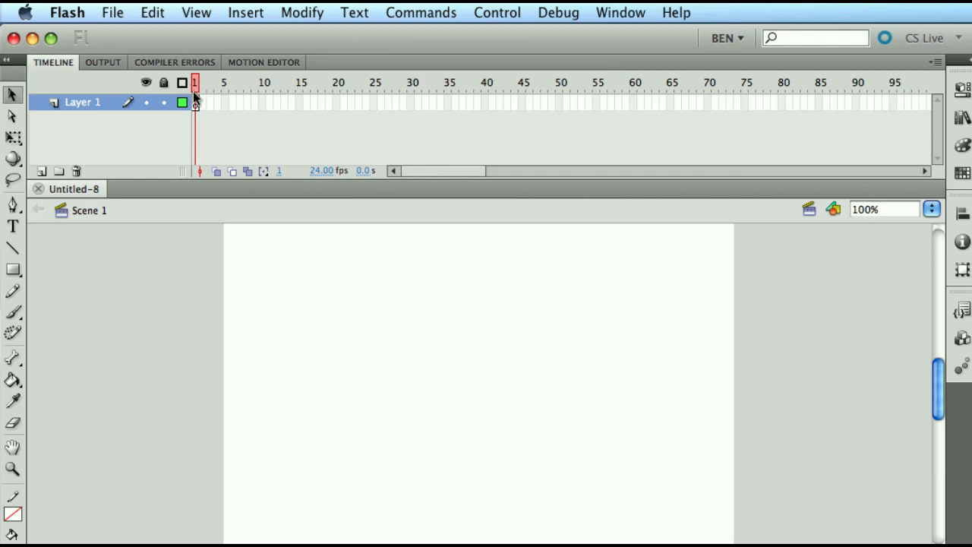
left_click(195, 82)
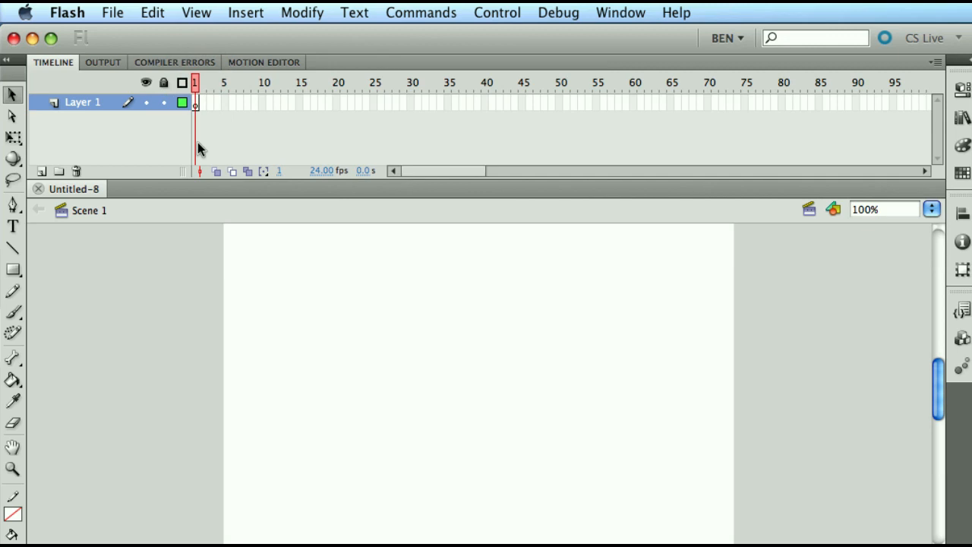
mouse_move(304, 99)
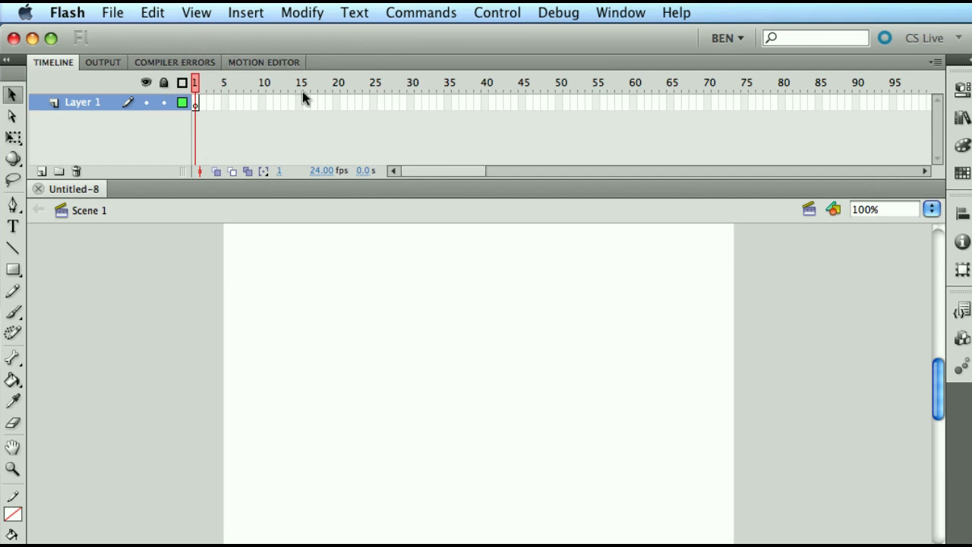
mouse_move(328, 99)
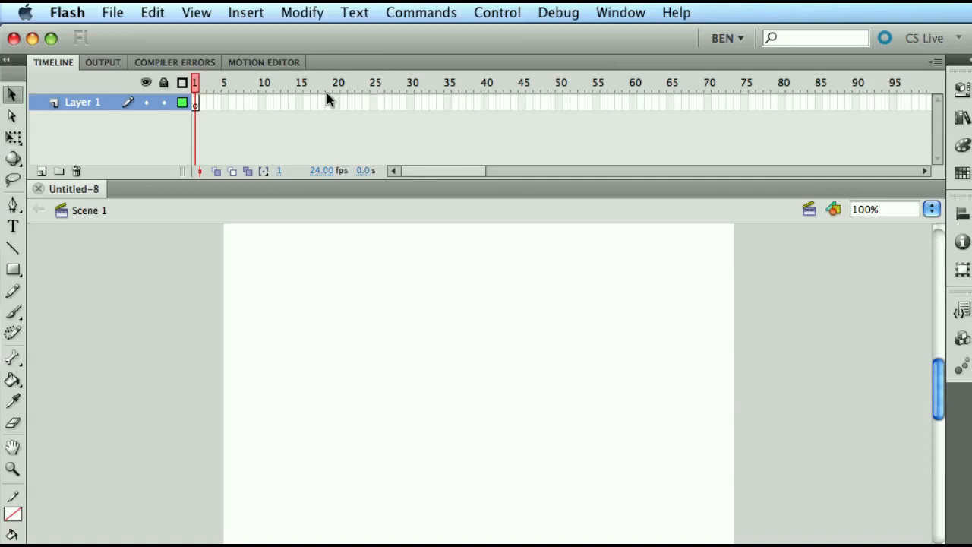
mouse_move(505, 95)
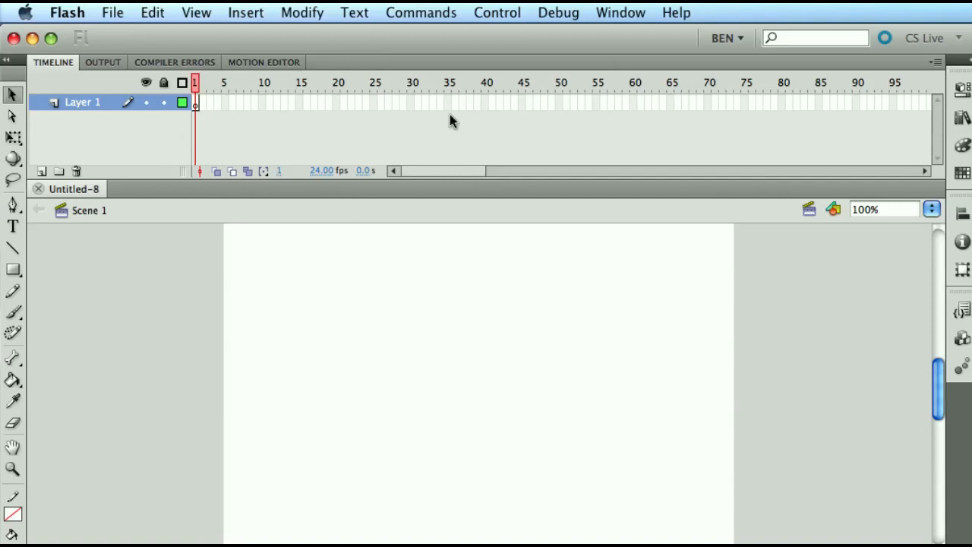
mouse_move(782, 121)
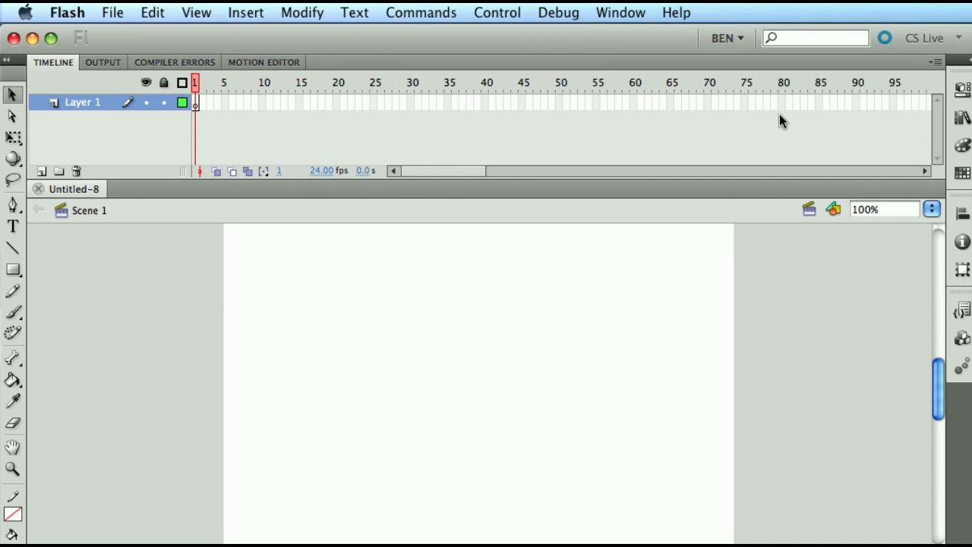
mouse_move(339, 104)
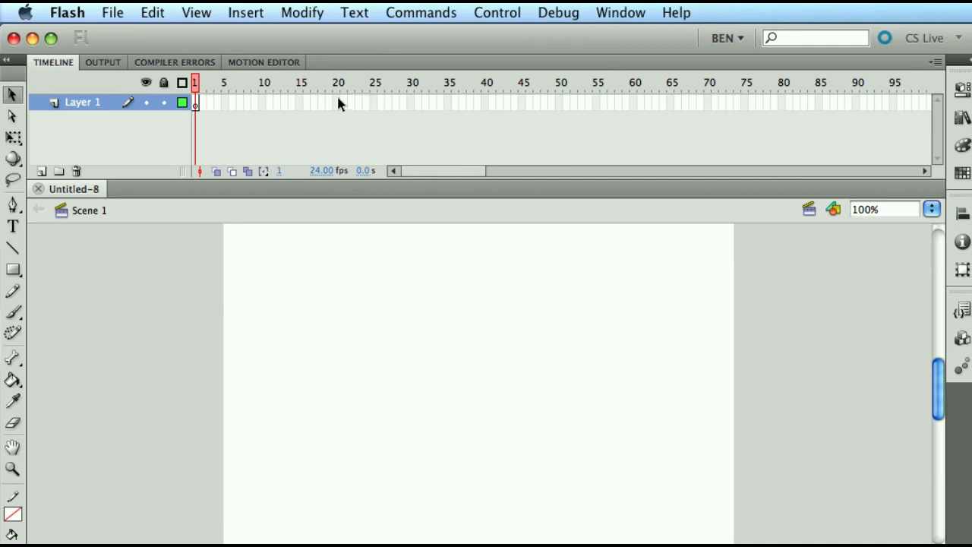
mouse_move(851, 113)
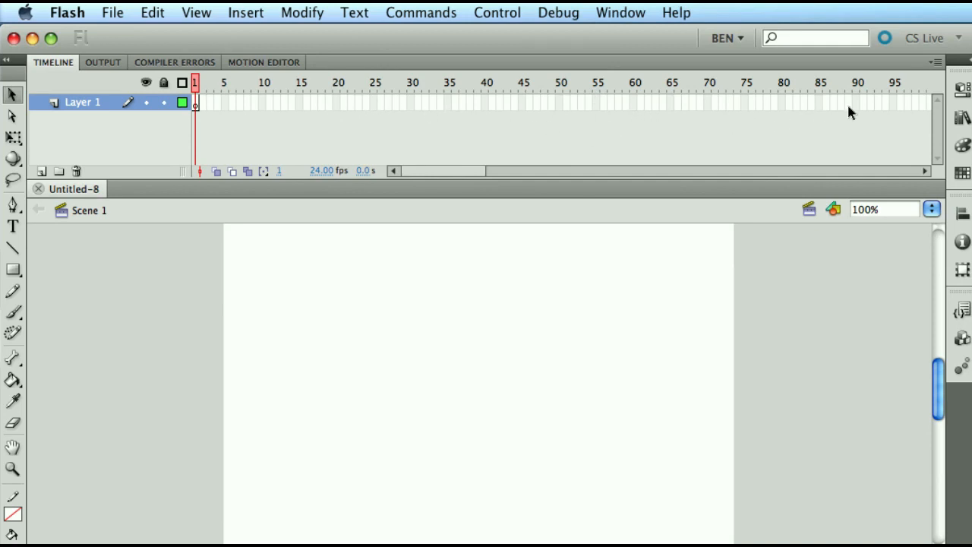
mouse_move(790, 205)
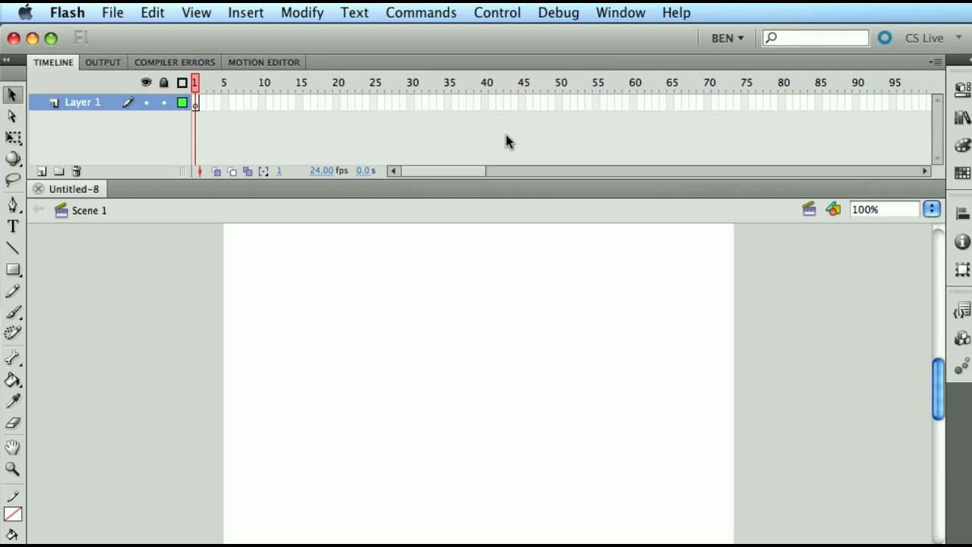
mouse_move(425, 140)
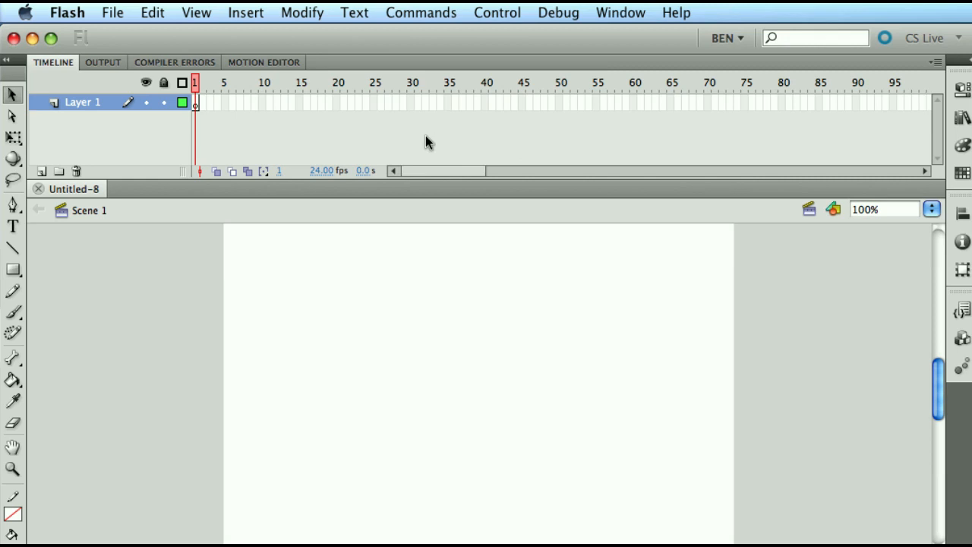
mouse_move(386, 305)
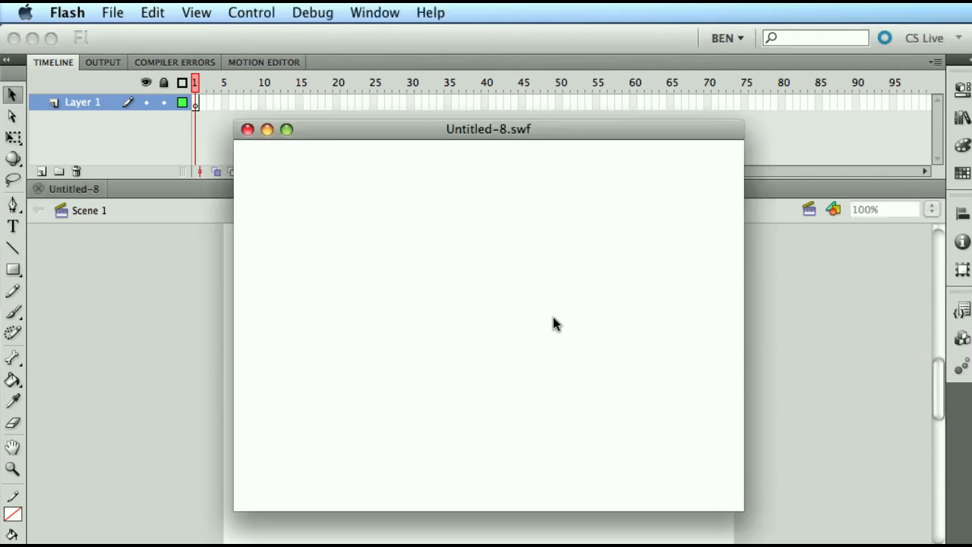
mouse_move(558, 238)
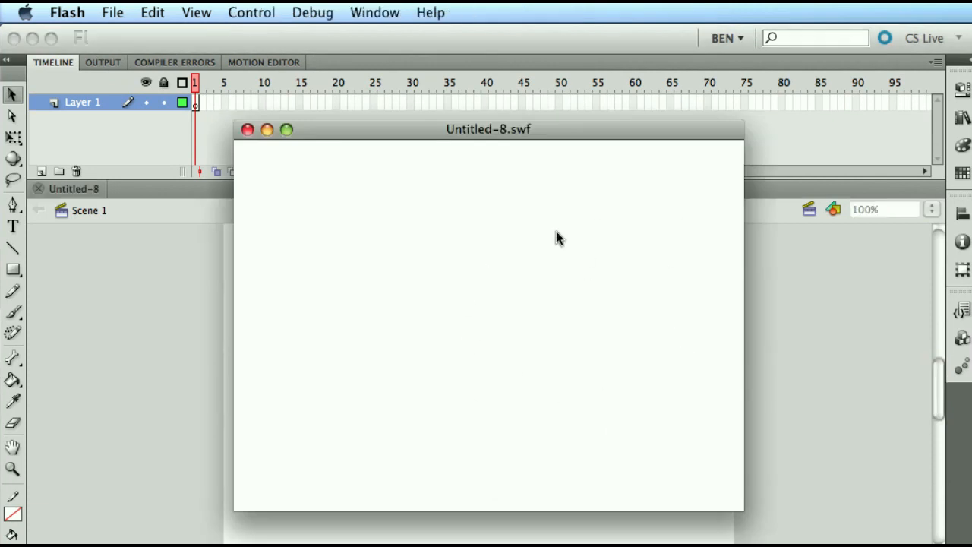
mouse_move(482, 328)
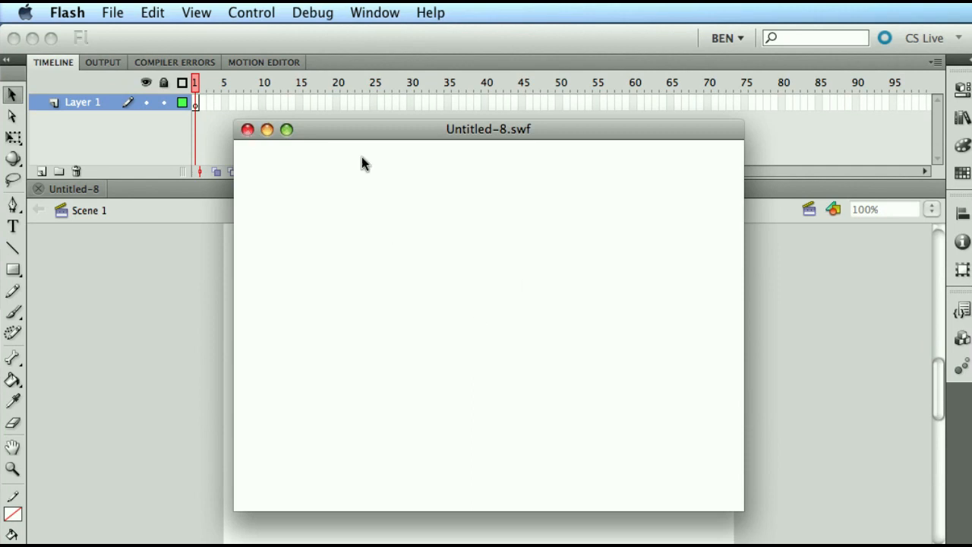
mouse_move(492, 141)
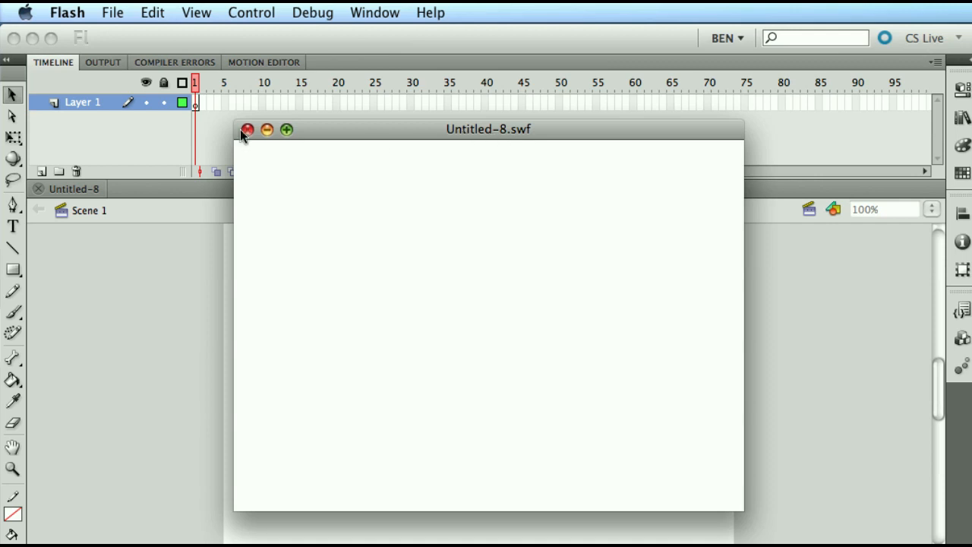
- Close the Untitled-8.swf test movie window
left_click(247, 129)
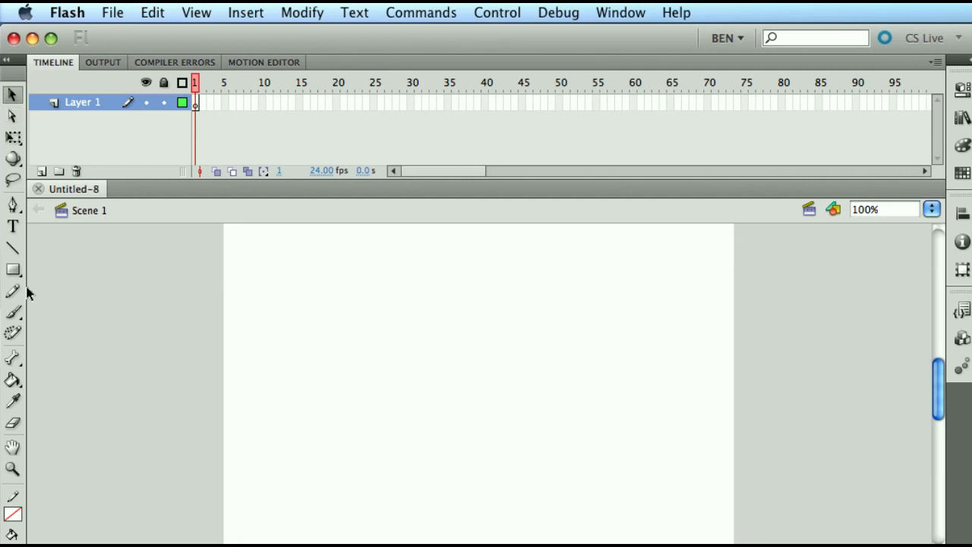
- Show the Tools panel from the Window menu
left_click(621, 13)
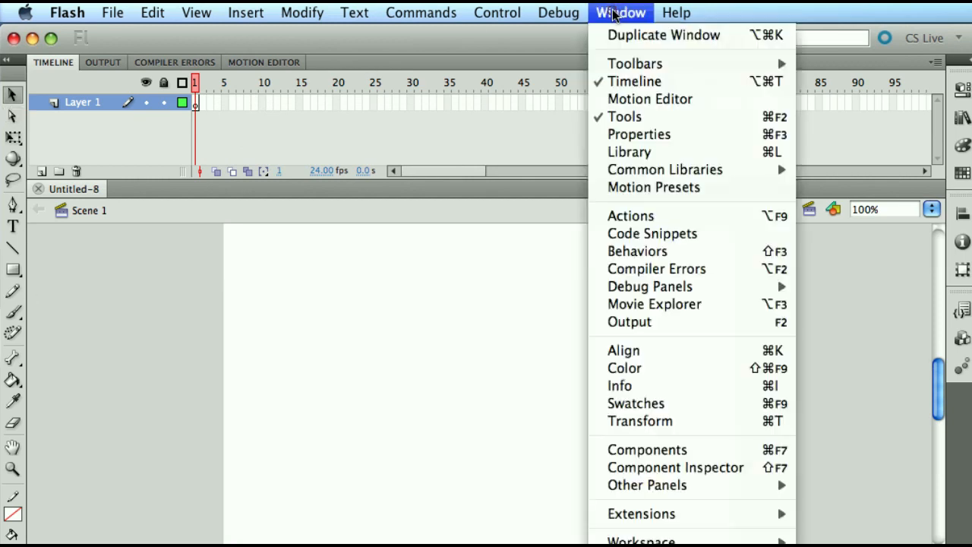
mouse_move(624, 117)
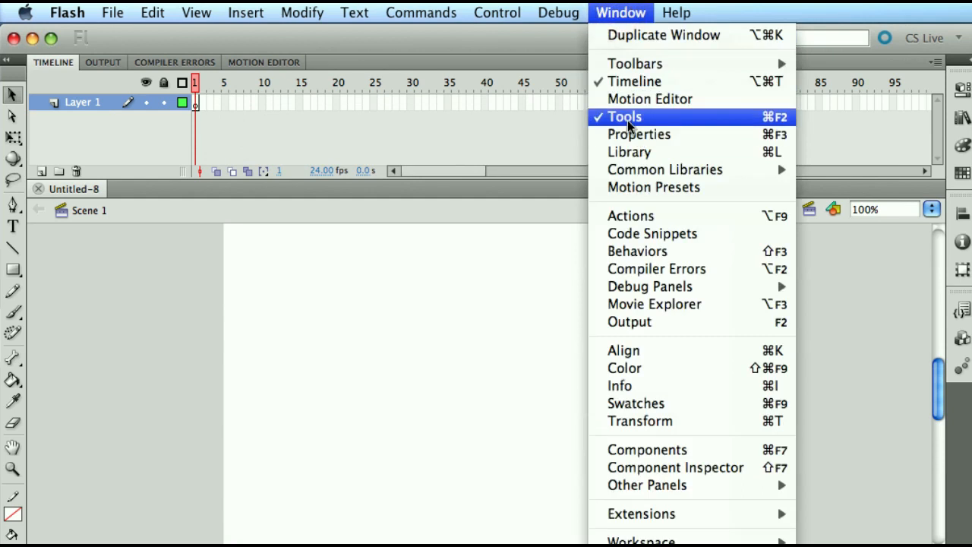
left_click(624, 116)
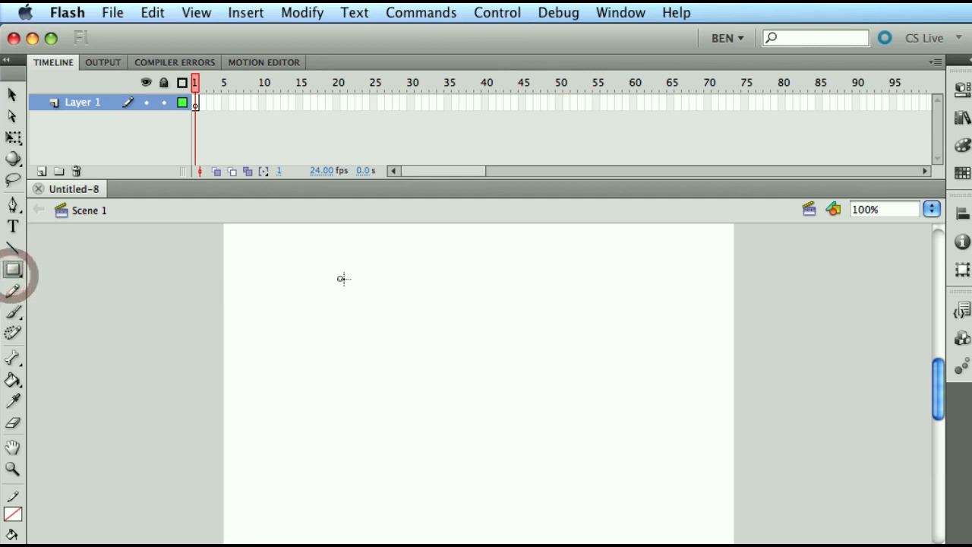
- Drag out a blue rectangle on the stage and pick a tool from the toolbar
left_click_drag(342, 278, 503, 381)
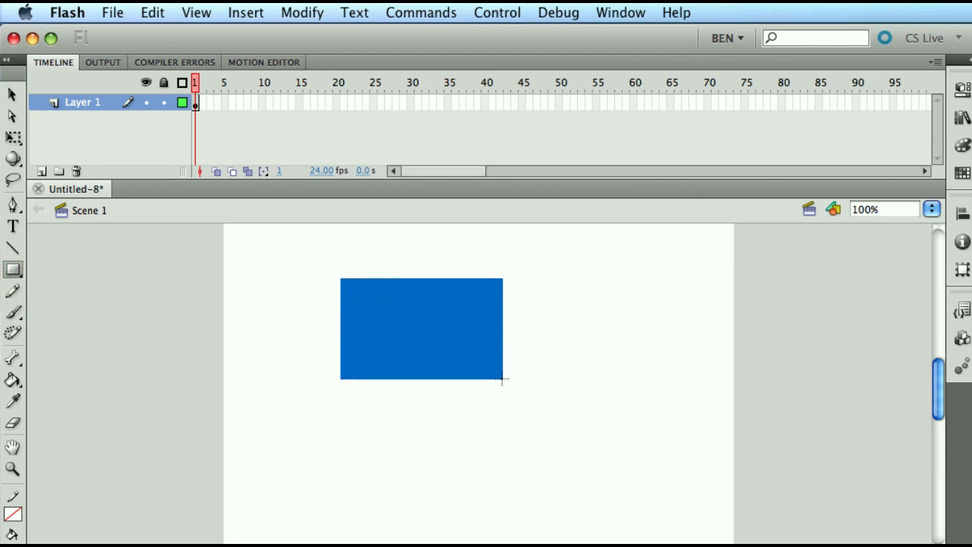
left_click(13, 226)
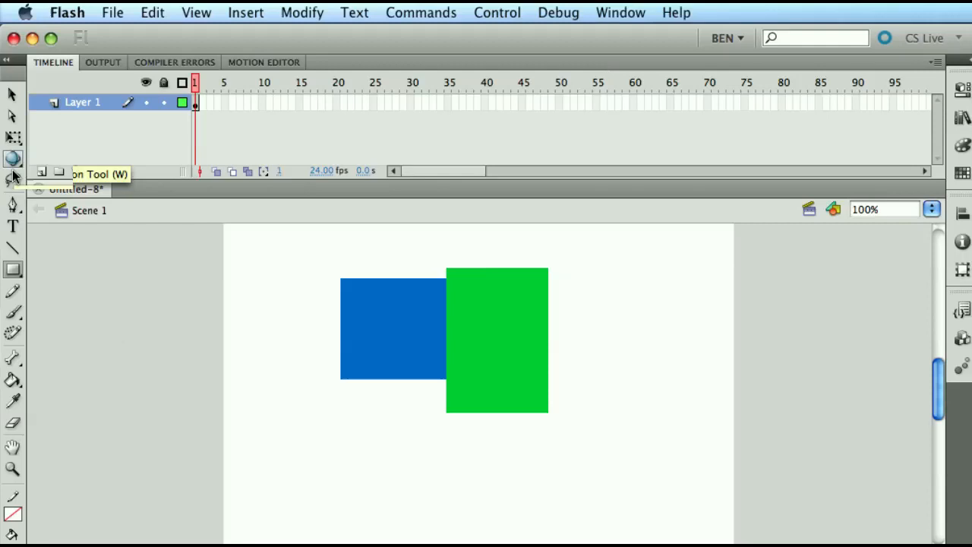
mouse_move(13, 270)
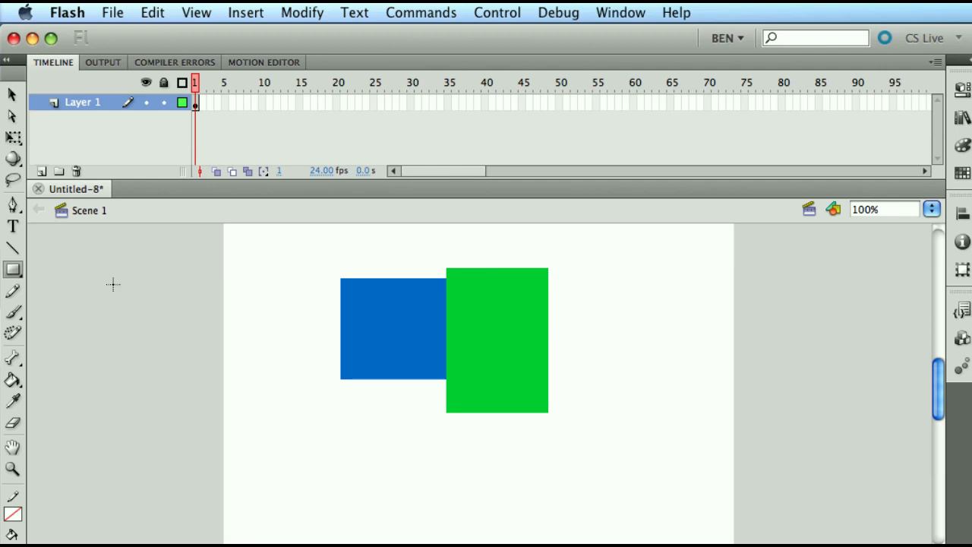
mouse_move(284, 318)
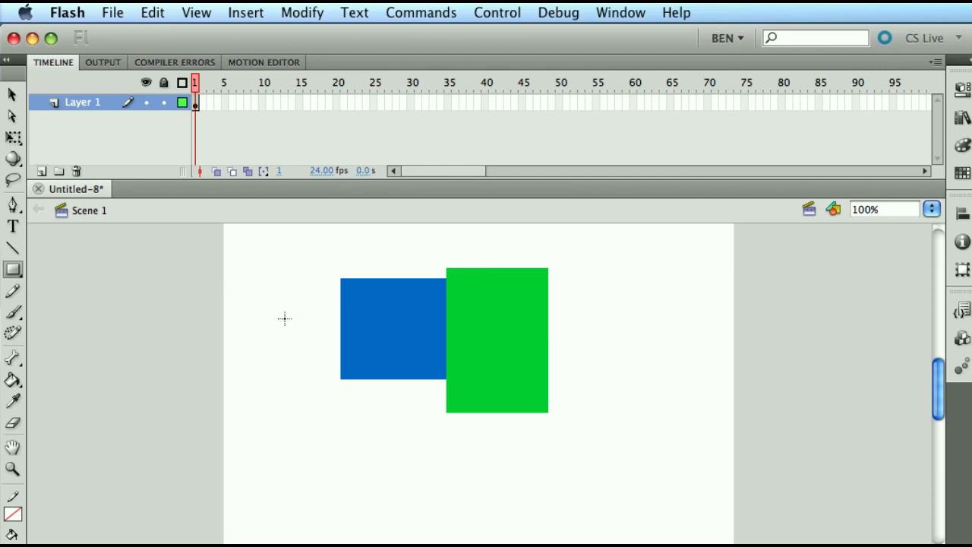
mouse_move(293, 351)
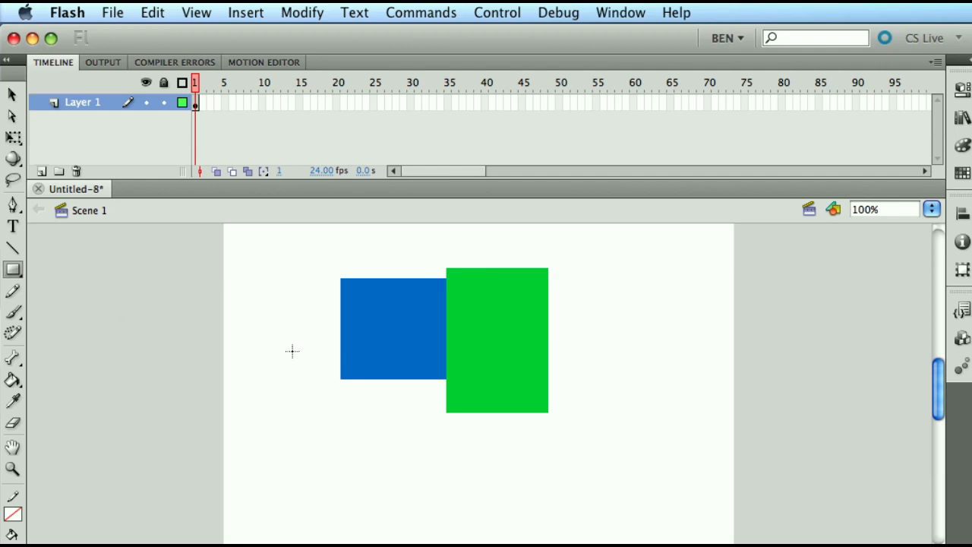
mouse_move(356, 425)
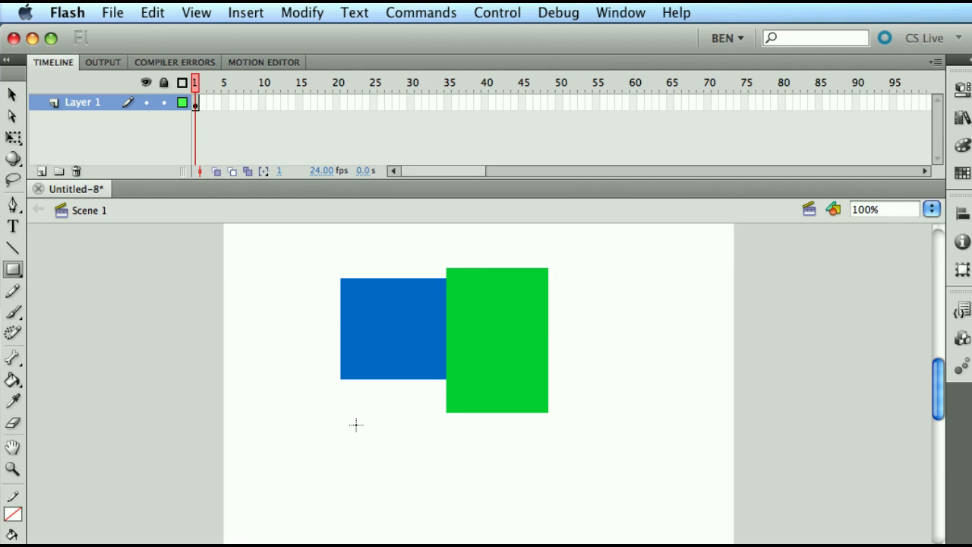
mouse_move(13, 269)
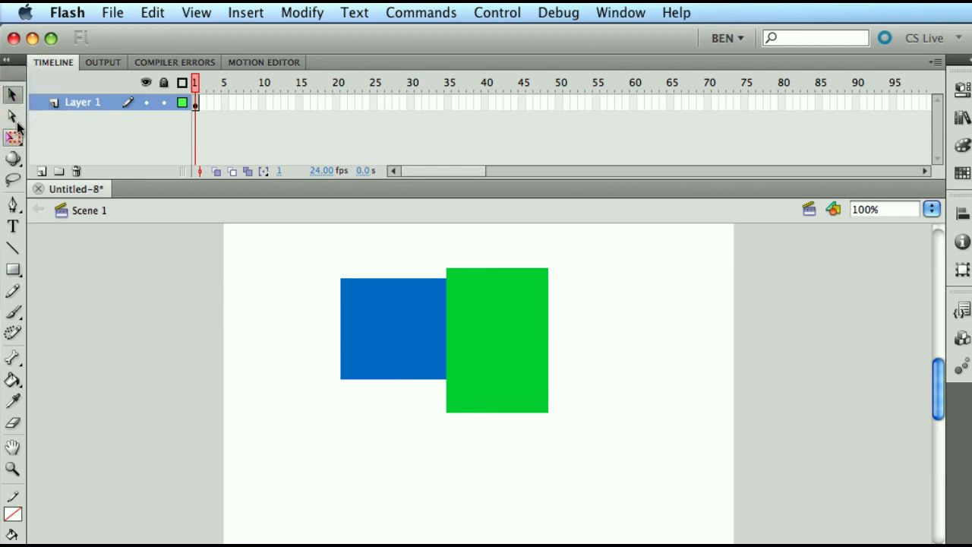
mouse_move(12, 95)
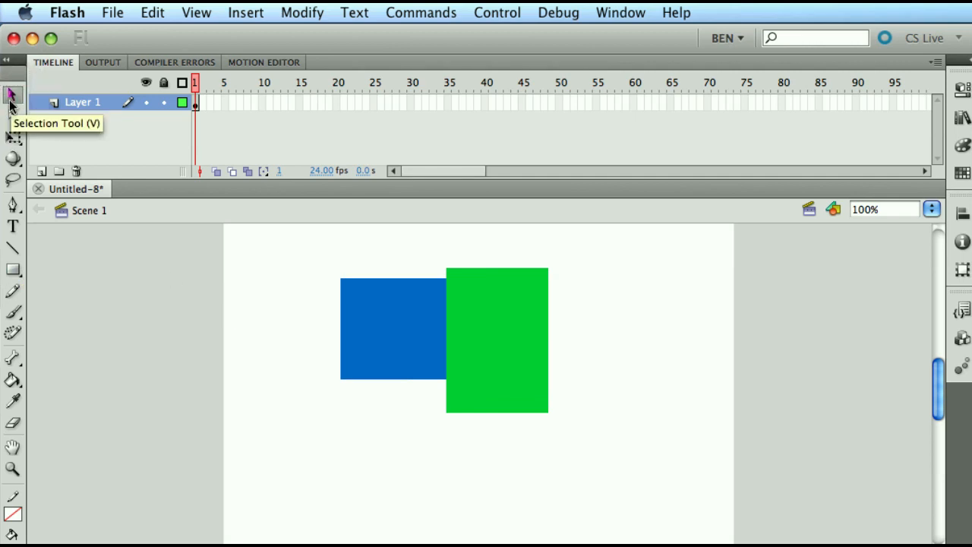
mouse_move(406, 264)
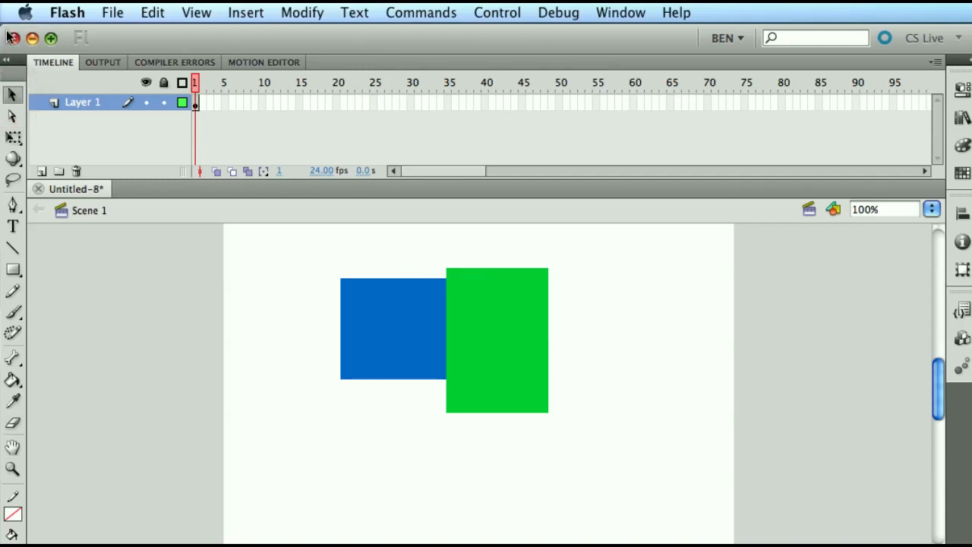
mouse_move(127, 223)
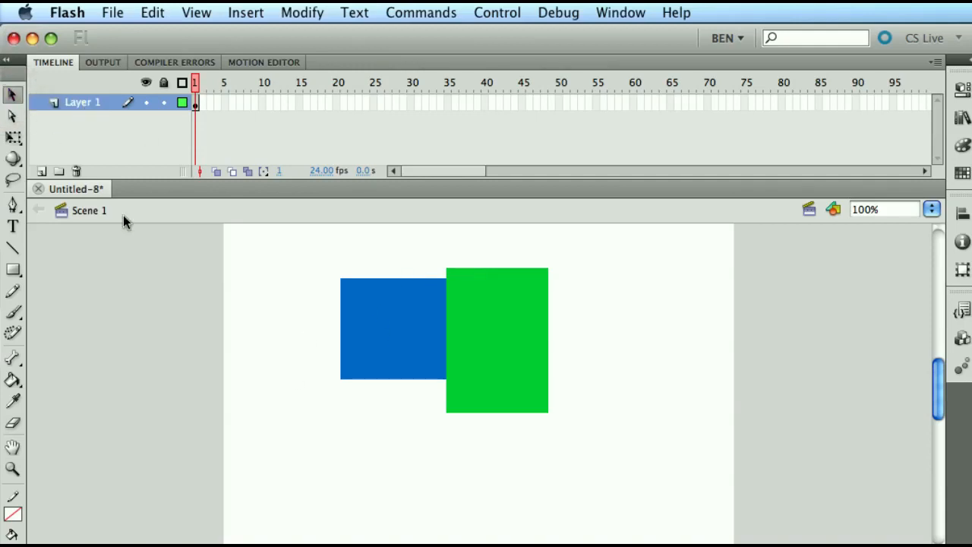
mouse_move(325, 378)
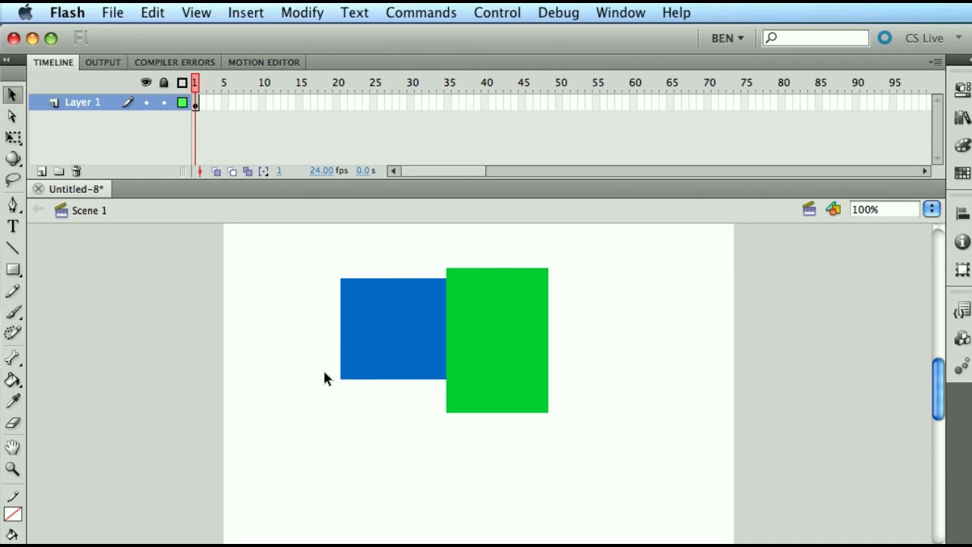
mouse_move(95, 299)
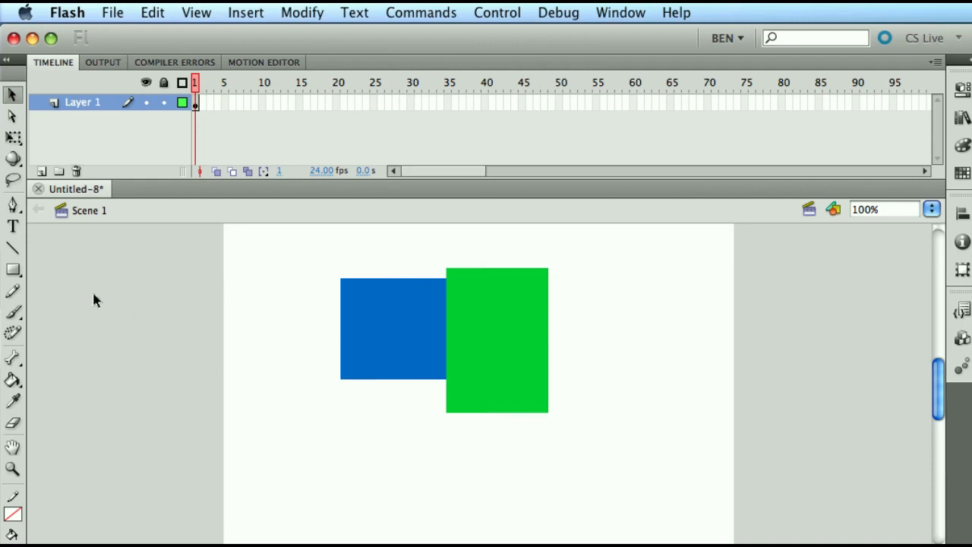
left_click(13, 159)
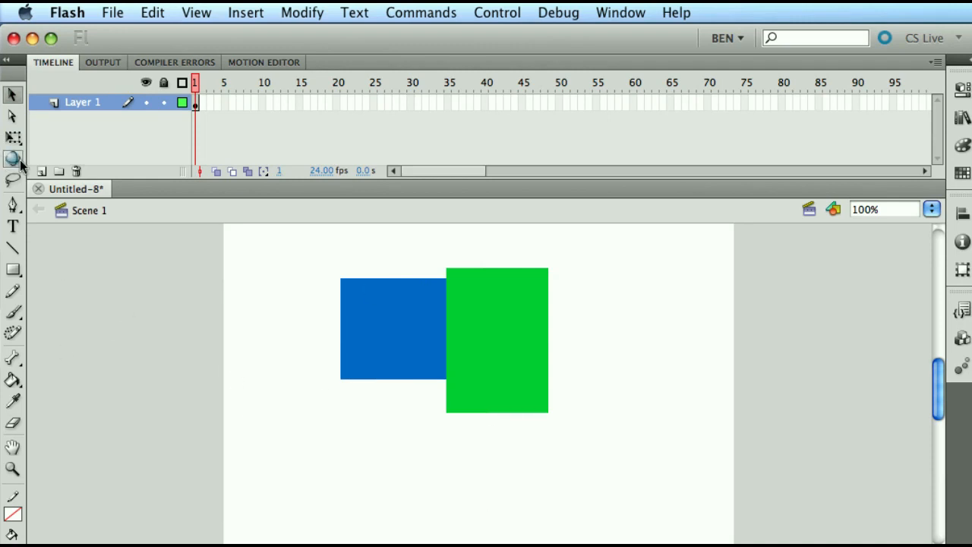
mouse_move(13, 96)
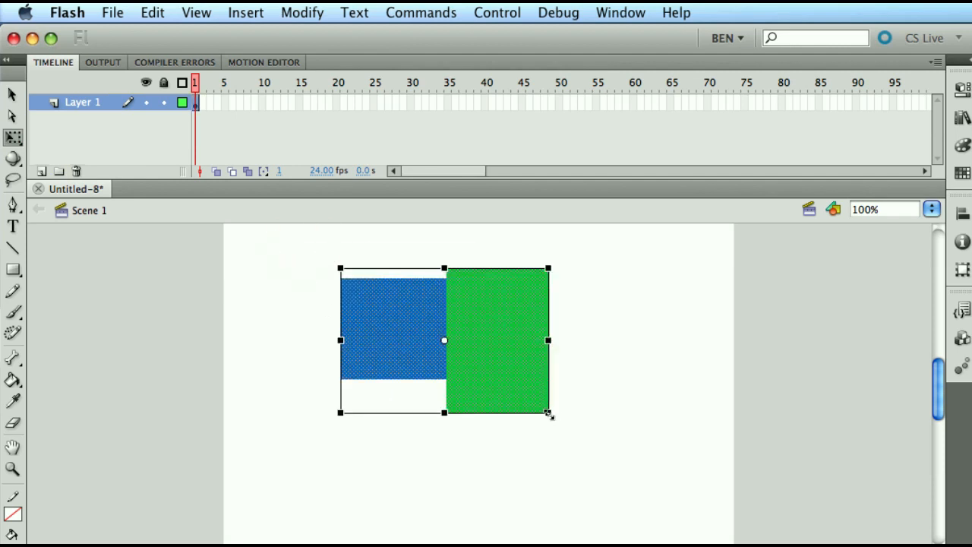
- Stretch the shapes wider into a green square by dragging the bottom-right handle, then deselect
left_click_drag(548, 414, 622, 446)
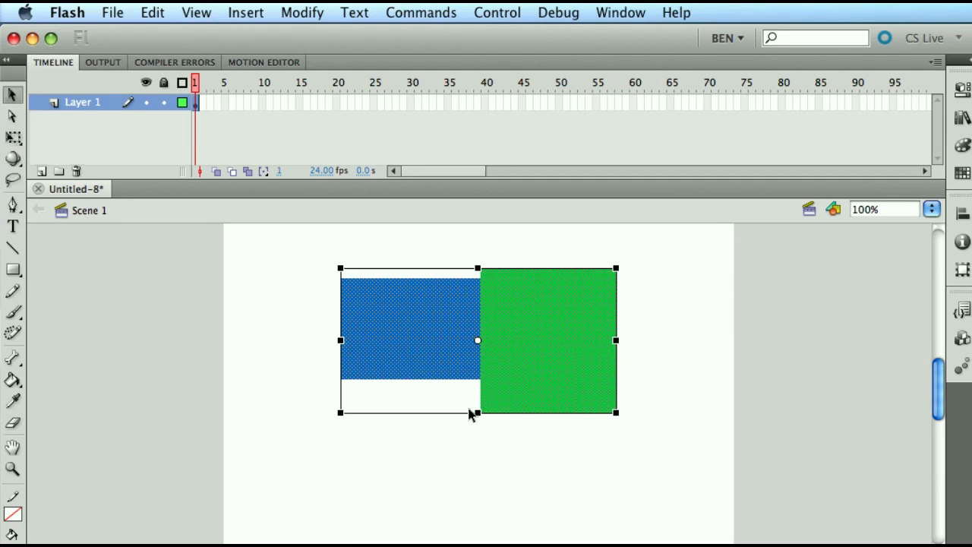
left_click(470, 470)
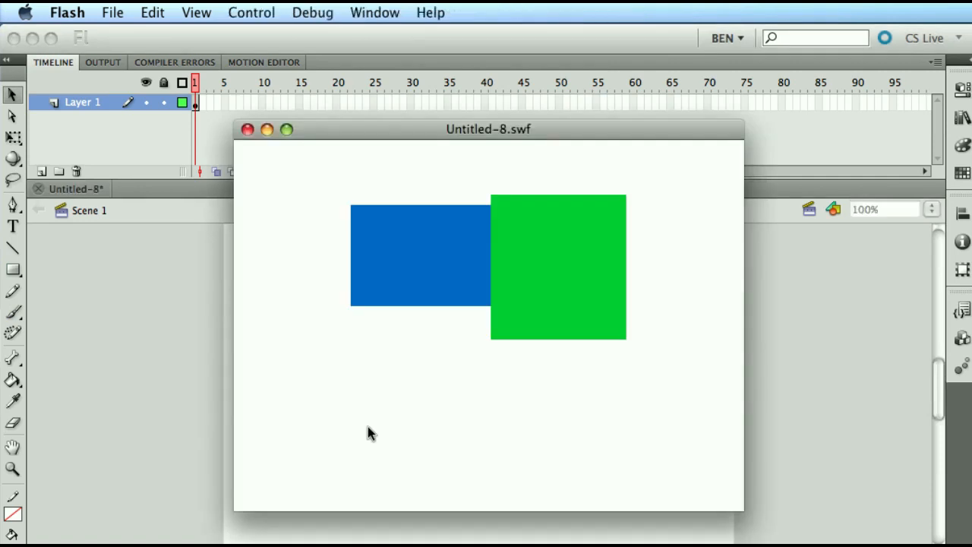
mouse_move(427, 249)
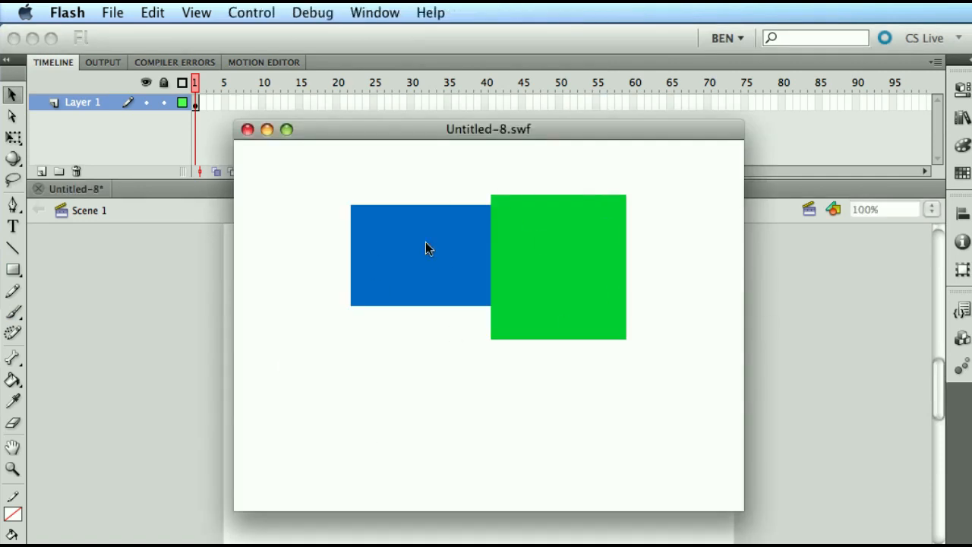
mouse_move(296, 188)
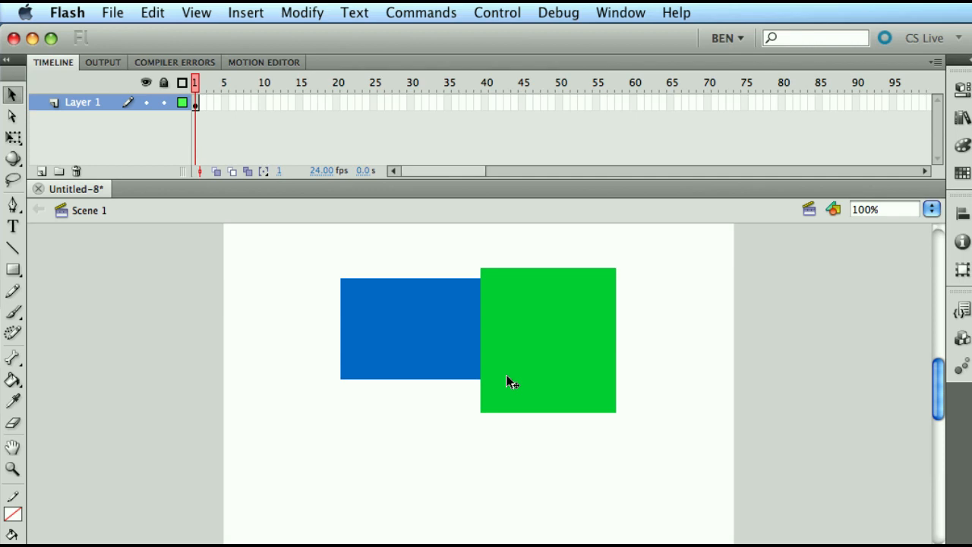
mouse_move(552, 55)
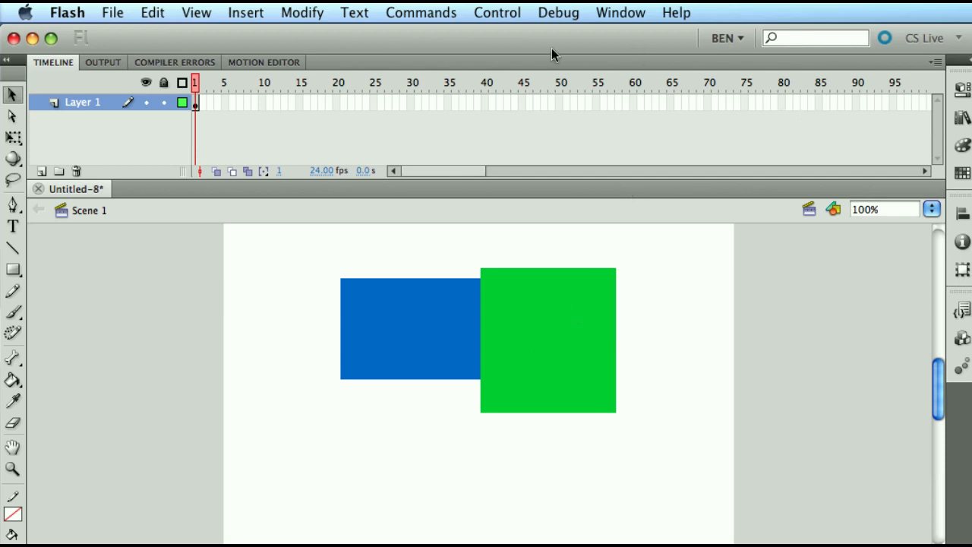
mouse_move(627, 103)
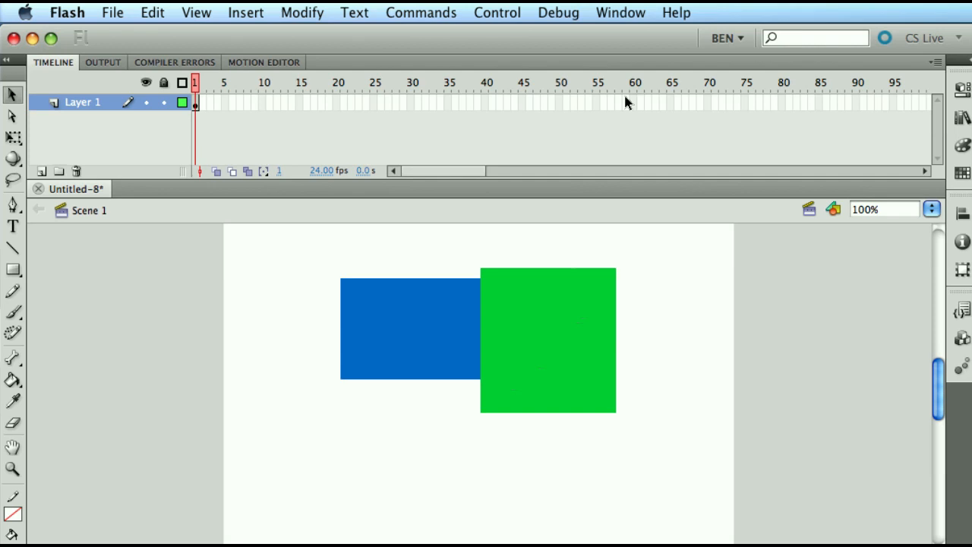
left_click(620, 12)
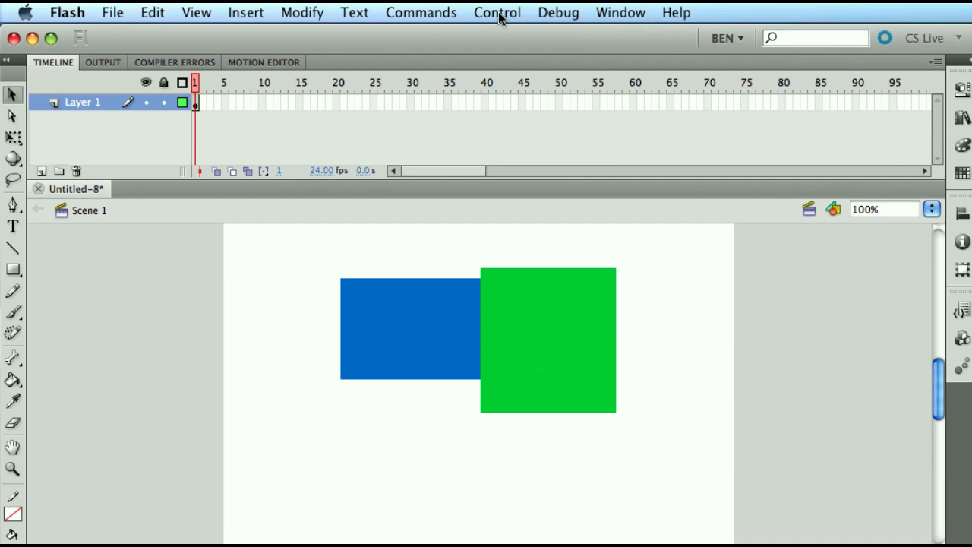
mouse_move(507, 19)
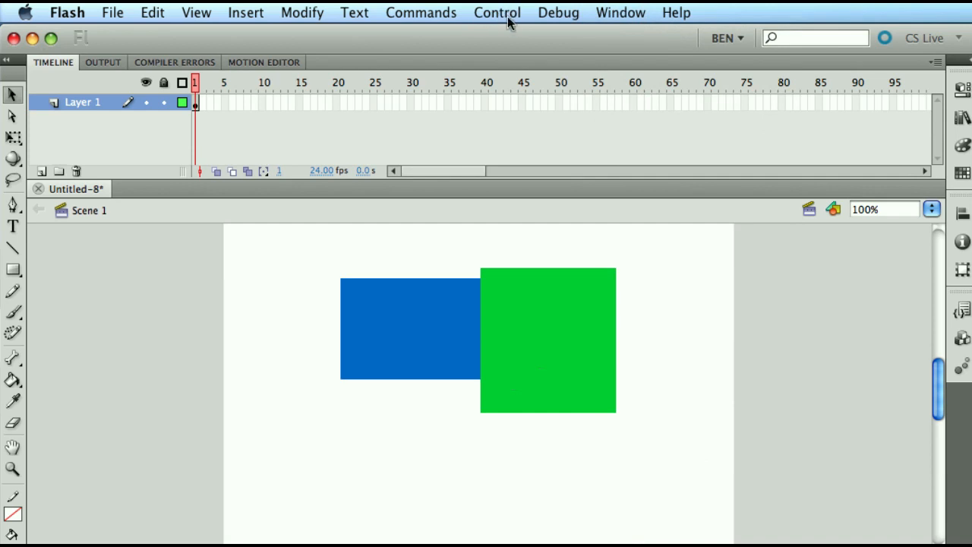
mouse_move(499, 22)
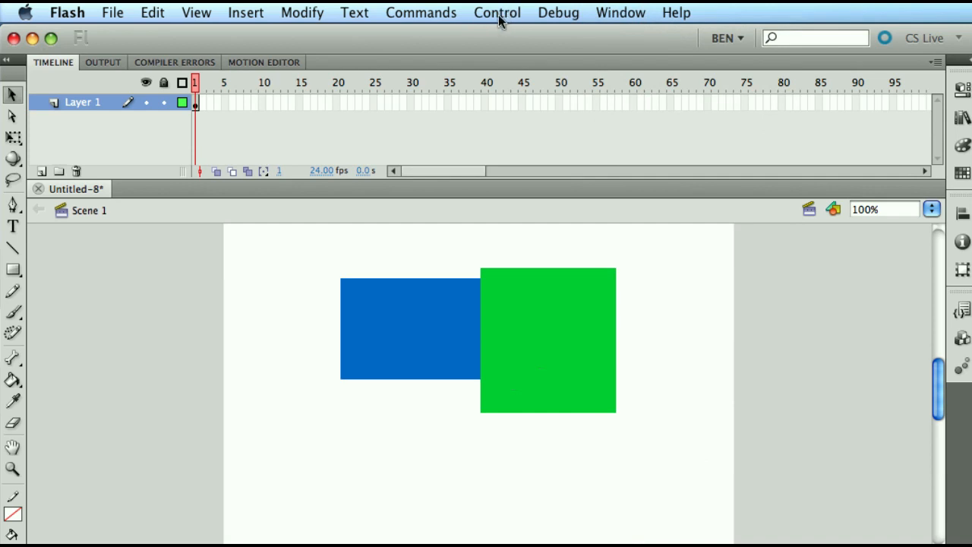
left_click(497, 12)
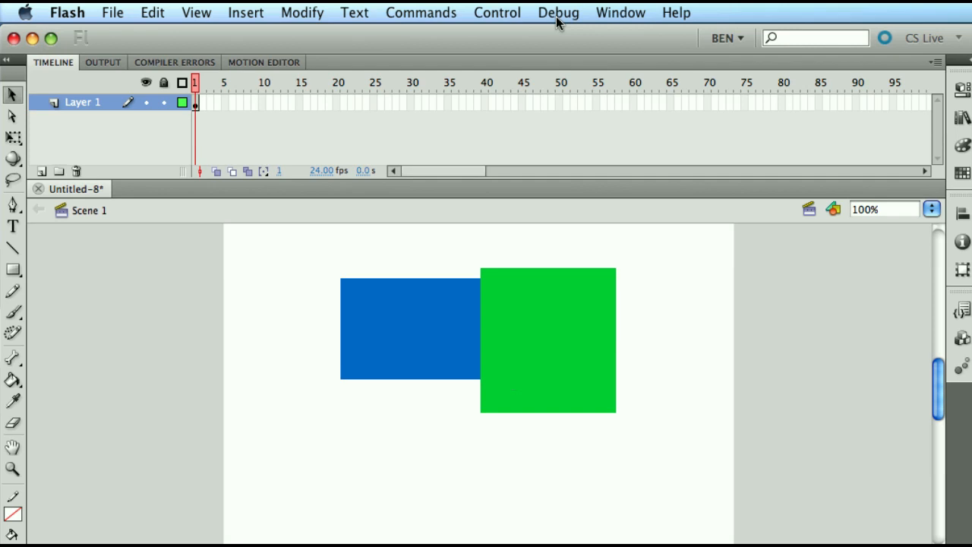
- Browse the Commands, Text, Edit, View and Modify menus, ending with Modify open
left_click(421, 12)
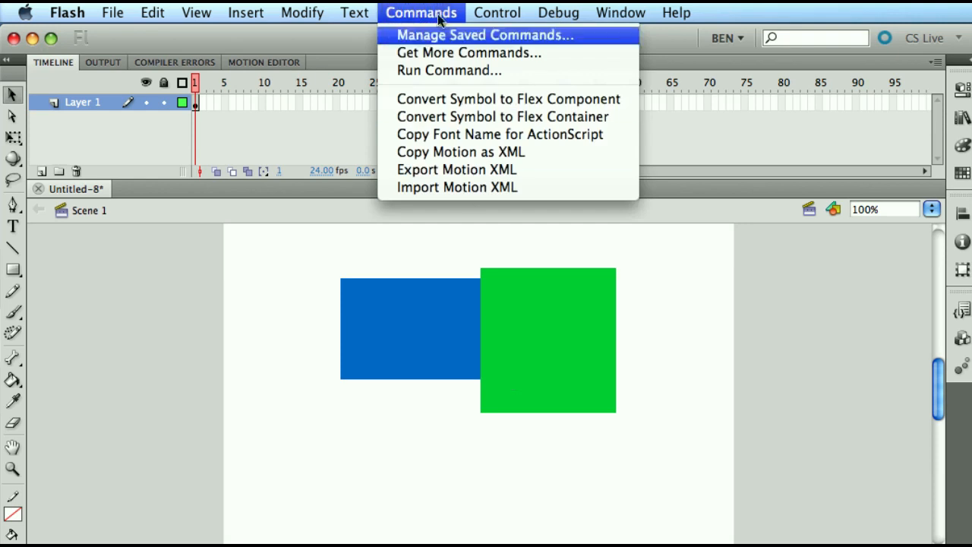
mouse_move(502, 116)
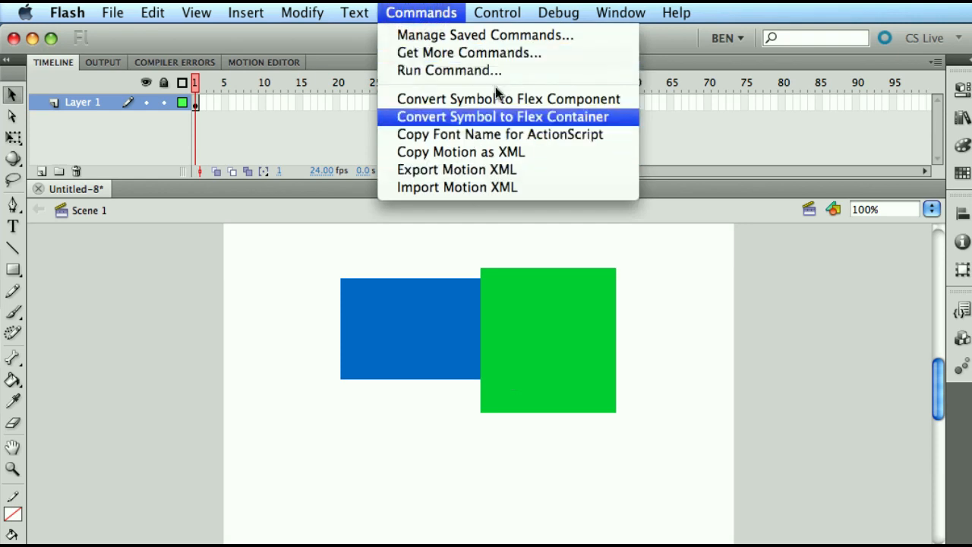
mouse_move(484, 35)
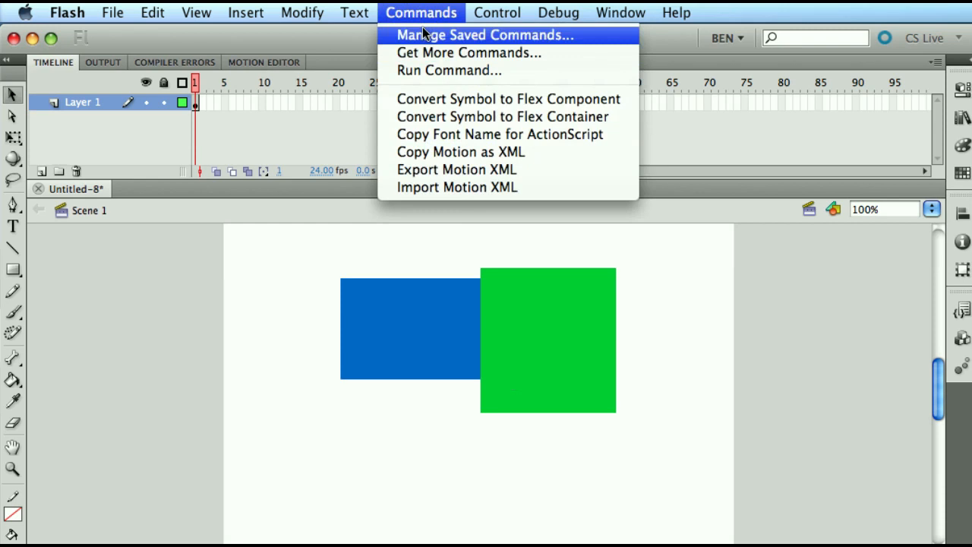
mouse_move(415, 13)
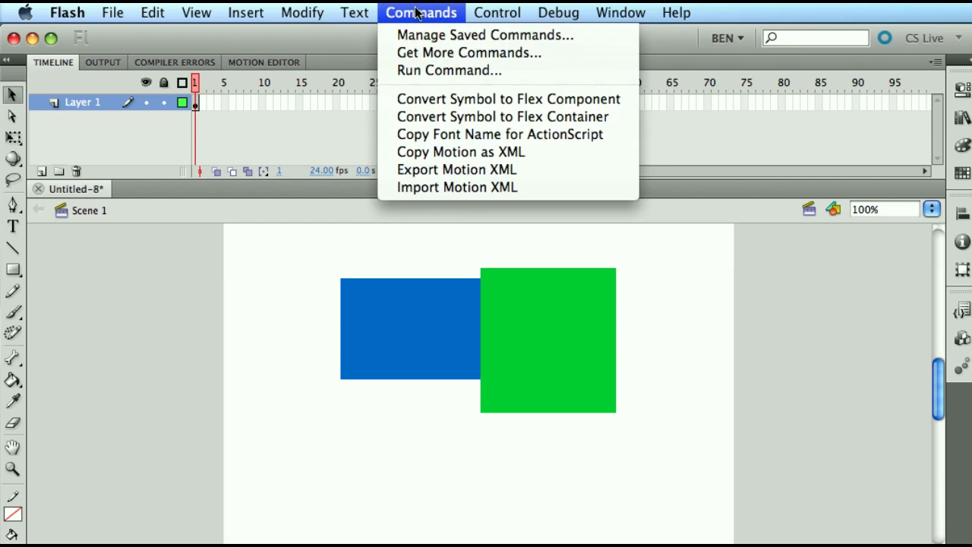
left_click(354, 12)
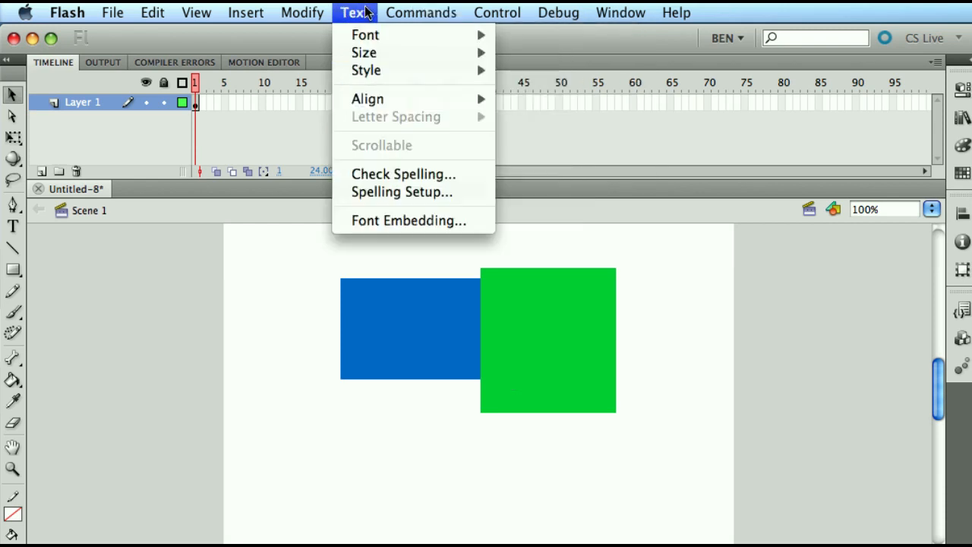
mouse_move(365, 35)
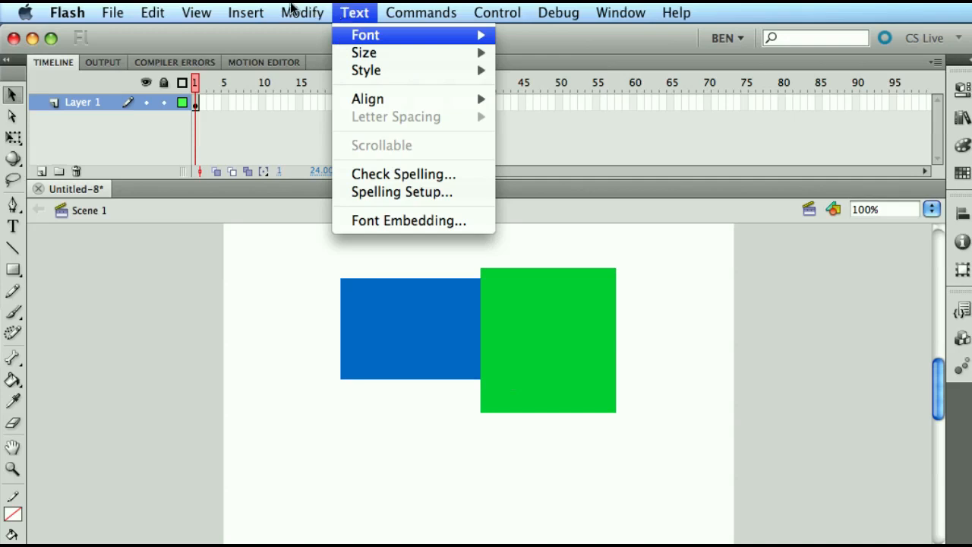
left_click(152, 13)
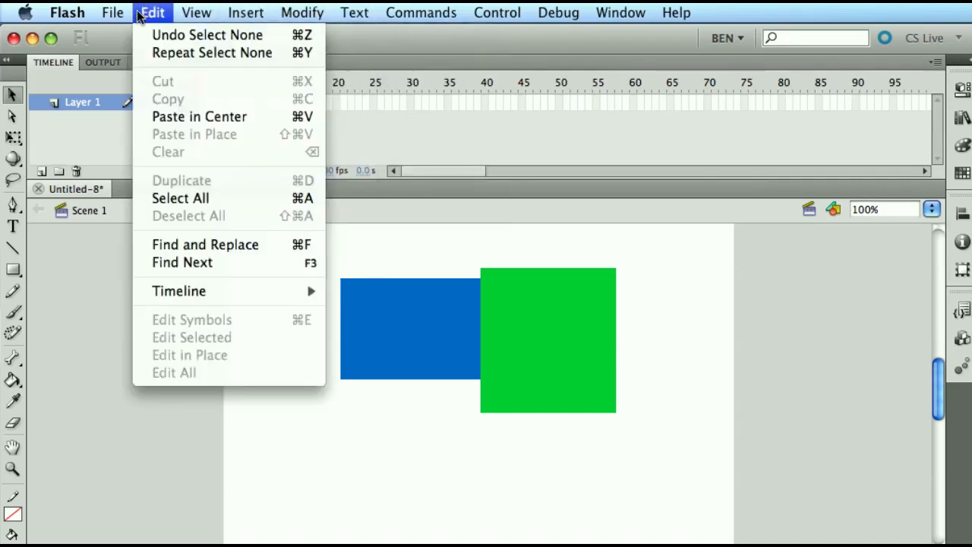
left_click(196, 13)
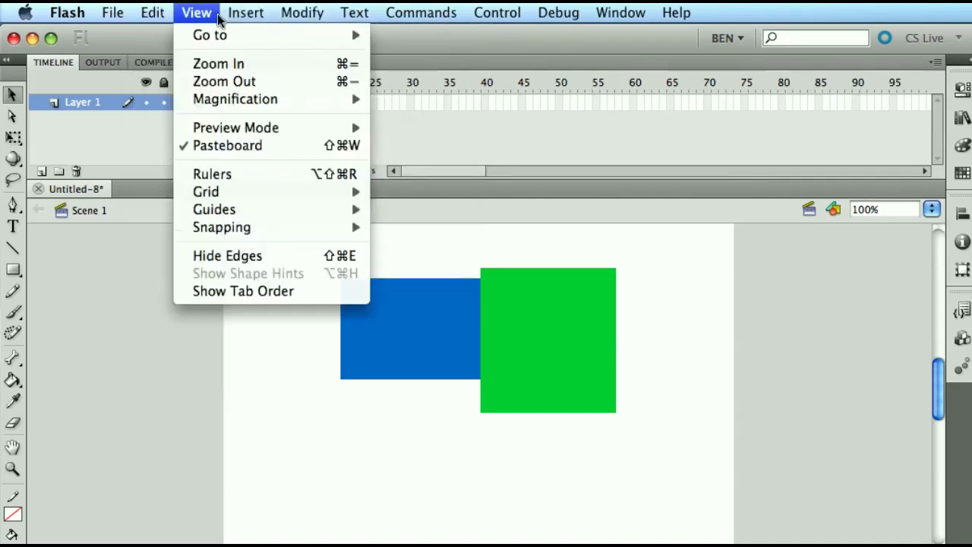
left_click(302, 12)
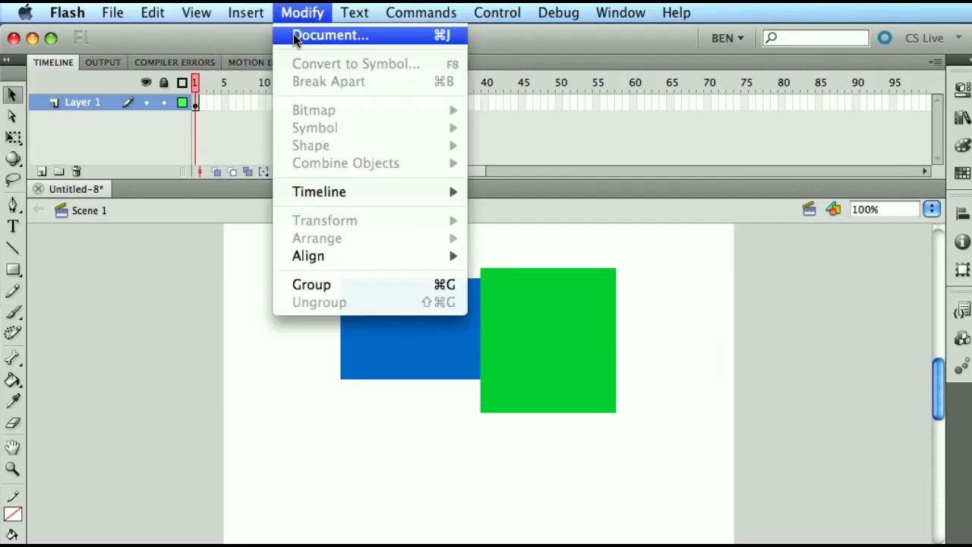
left_click(237, 241)
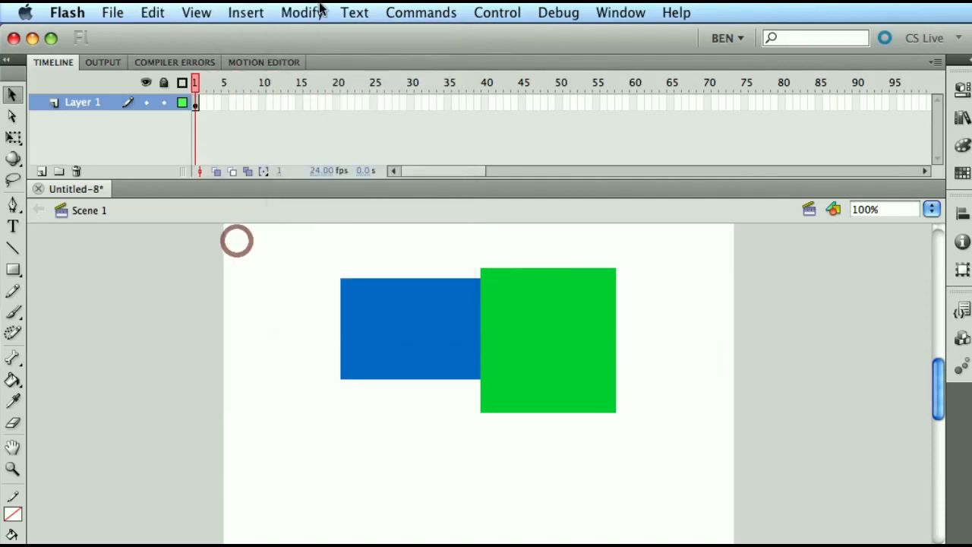
left_click(303, 12)
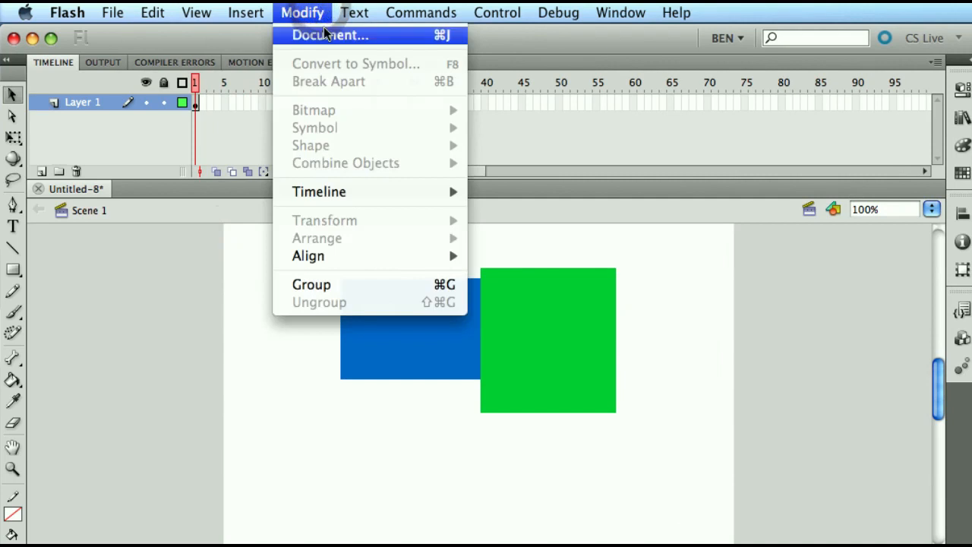
mouse_move(318, 191)
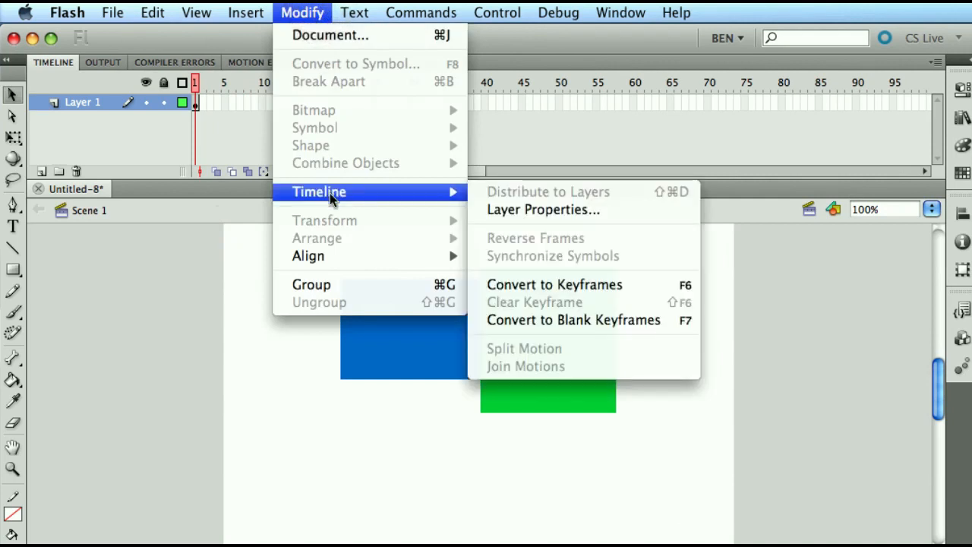
mouse_move(207, 241)
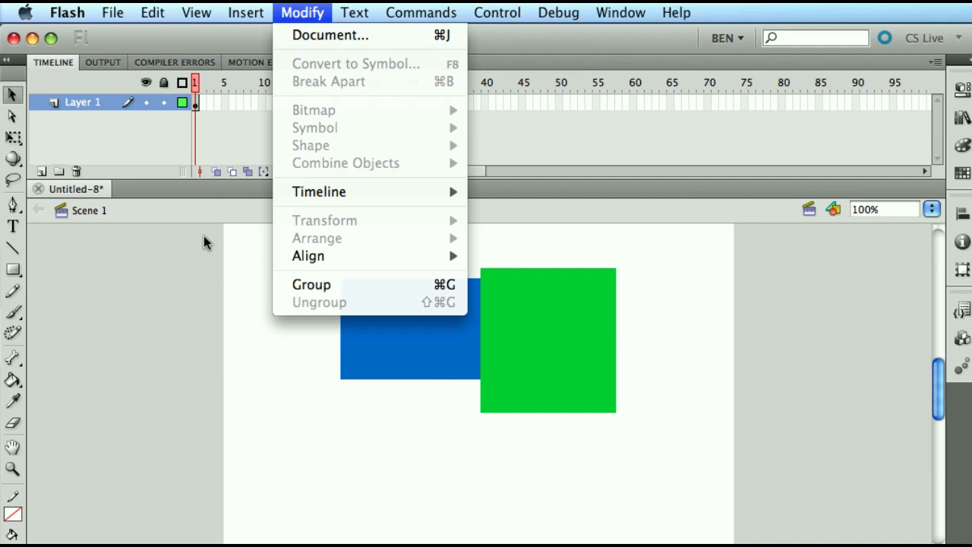
mouse_move(197, 146)
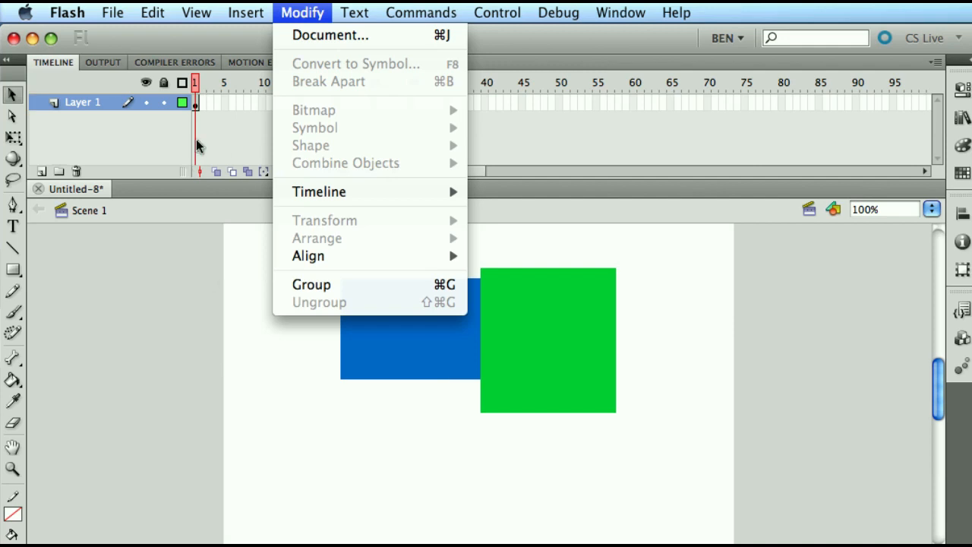
mouse_move(208, 105)
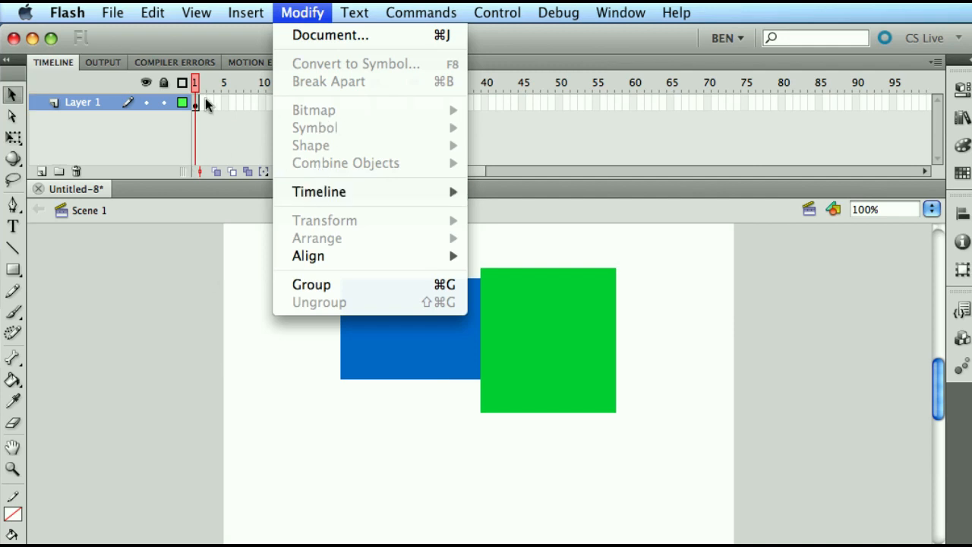
mouse_move(334, 36)
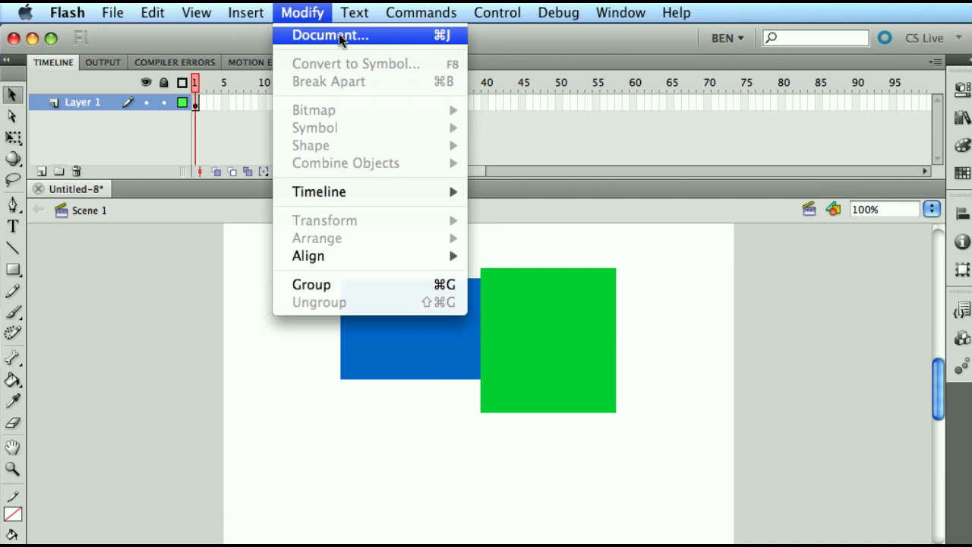
- Switch to the Edit menu, then dismiss the open menus
left_click(152, 12)
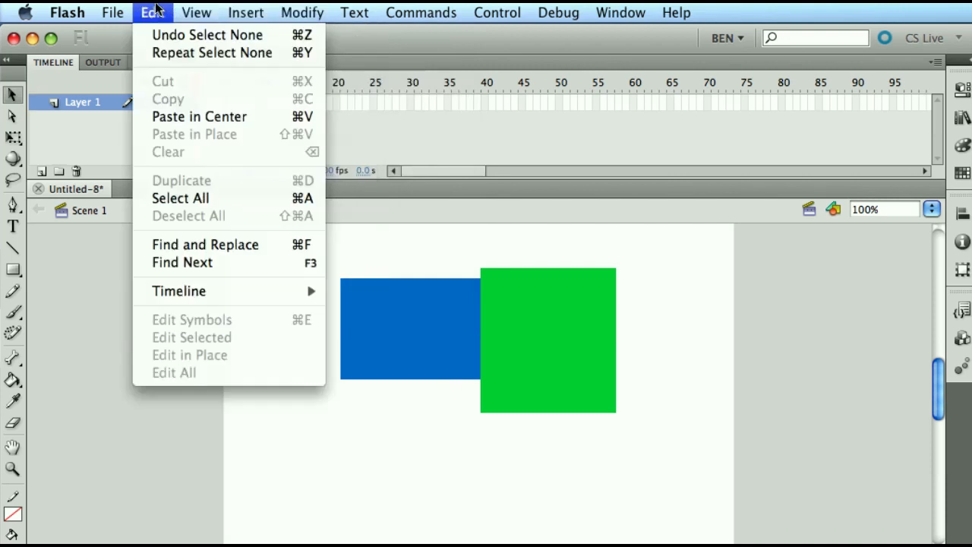
left_click(354, 12)
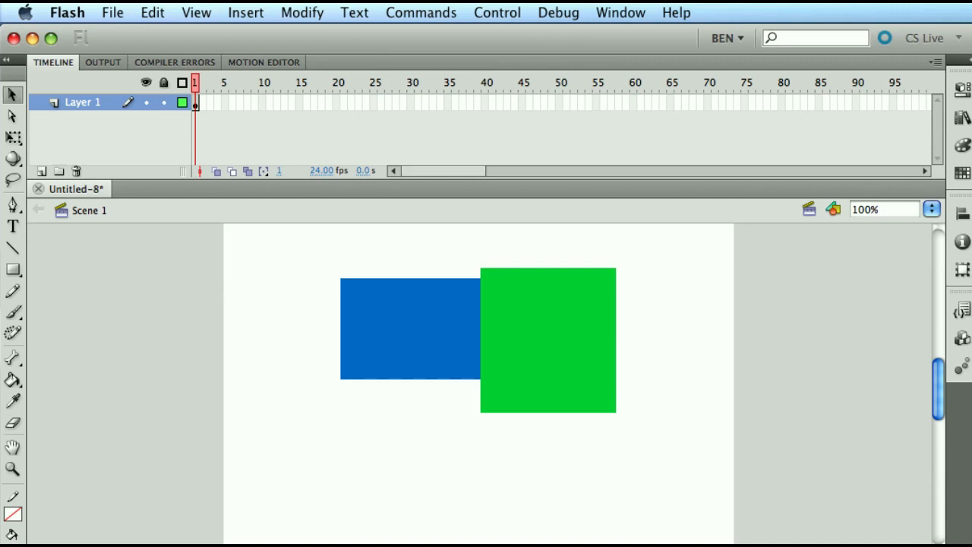
mouse_move(217, 310)
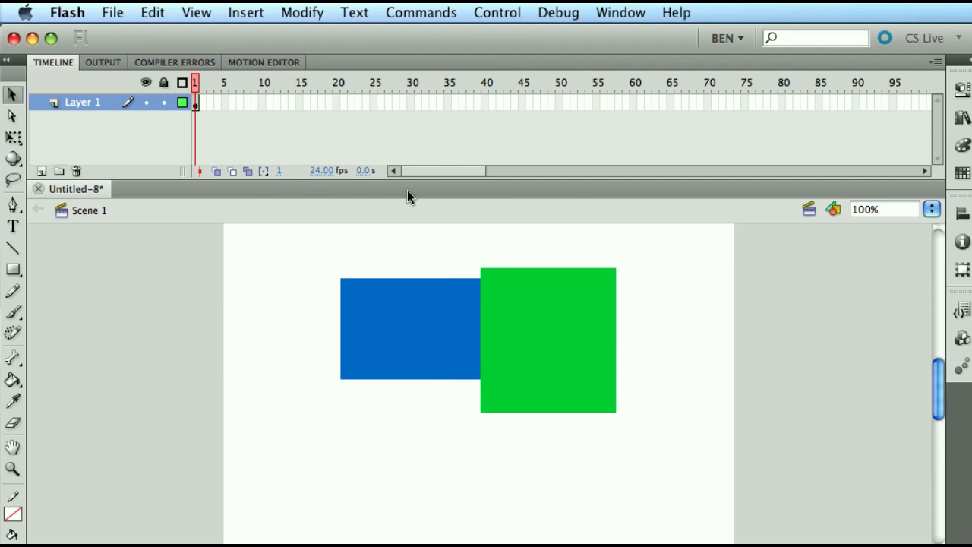
mouse_move(627, 13)
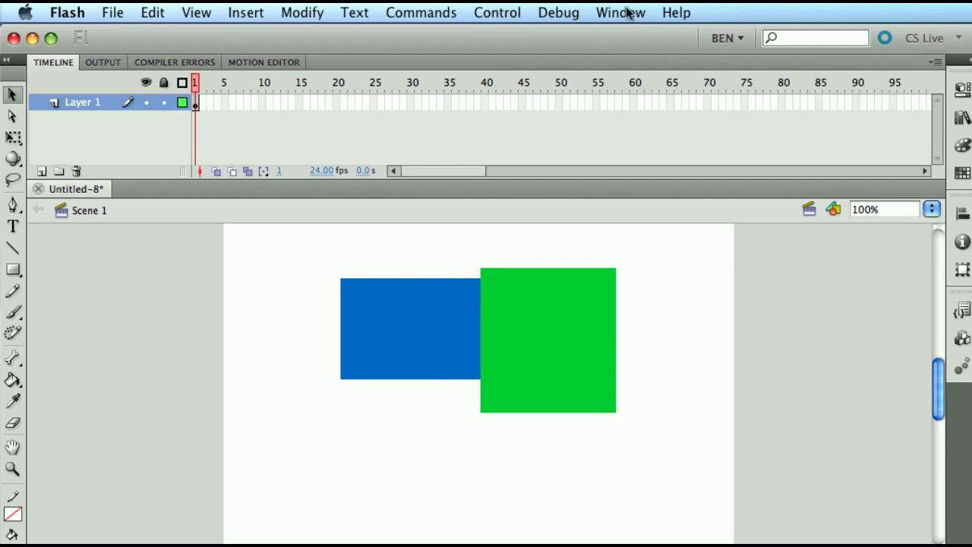
- Open the Actions panel from the Window menu and position it over the stage
left_click(621, 13)
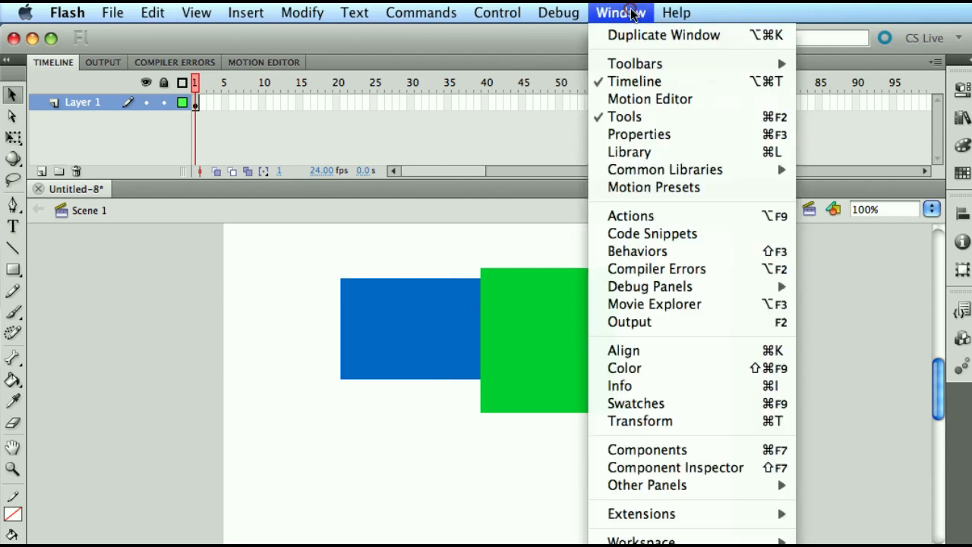
mouse_move(630, 216)
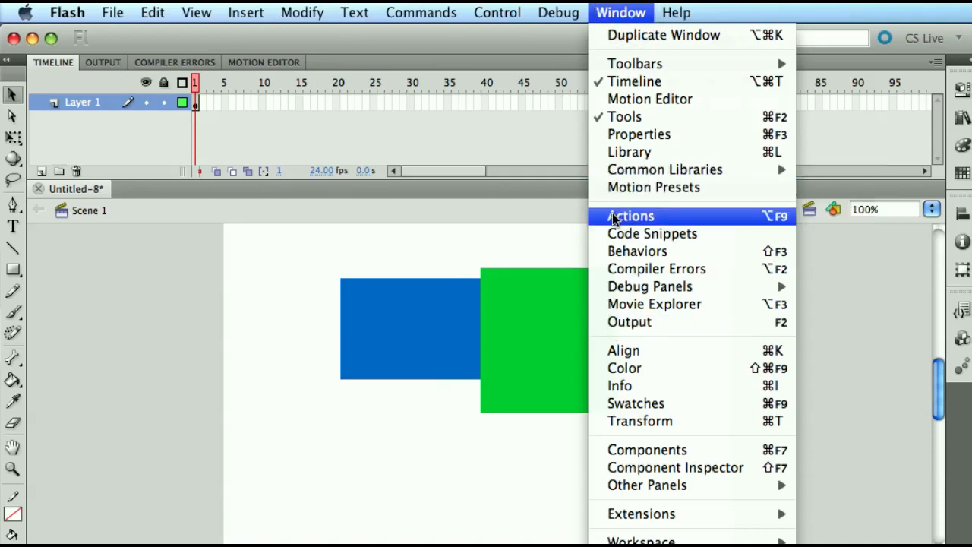
left_click(631, 215)
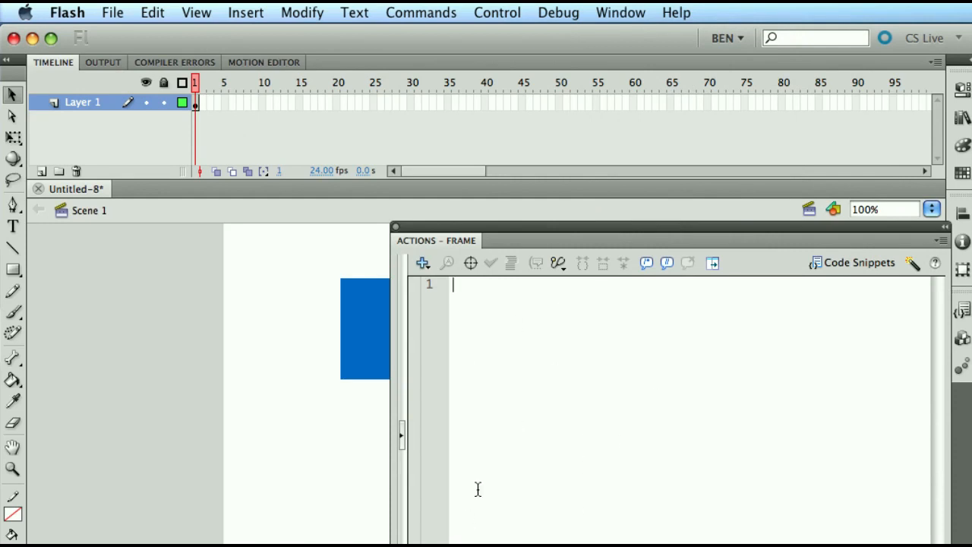
mouse_move(573, 225)
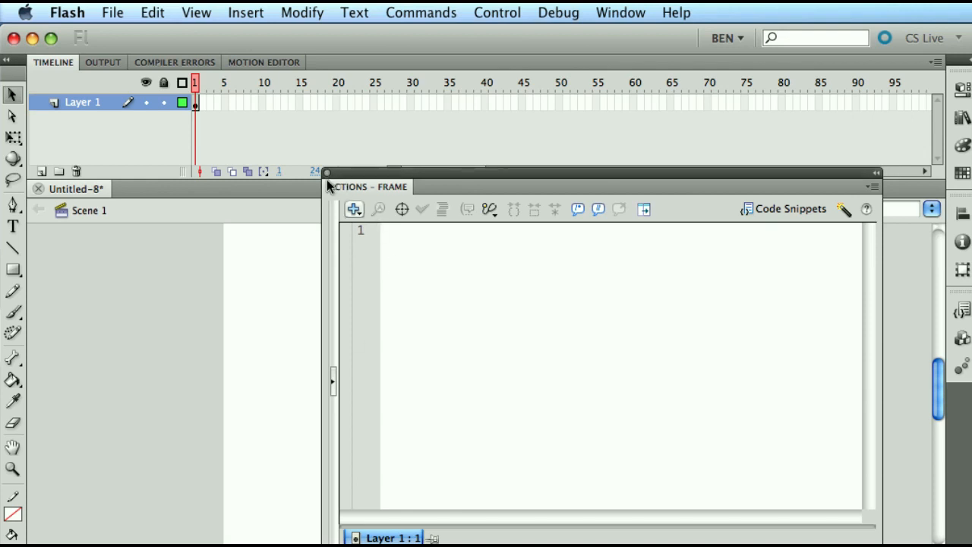
left_click(388, 230)
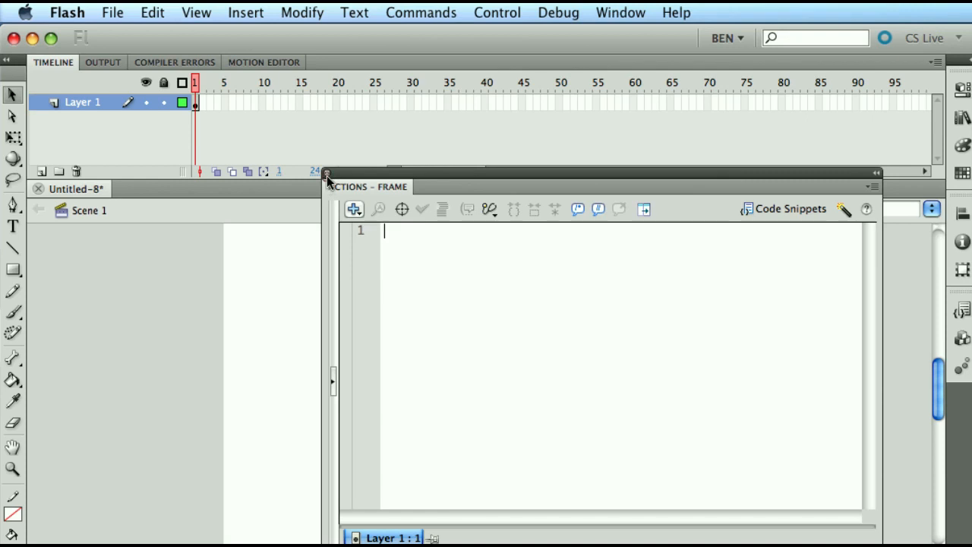